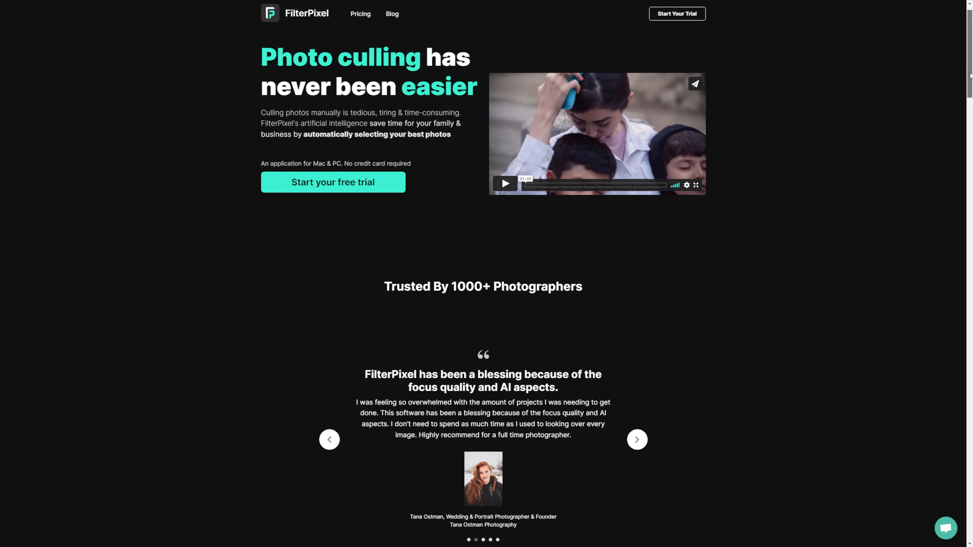
Browse down the FilterPixel homepage and go to the Pricing plans page.
scroll(down, 3)
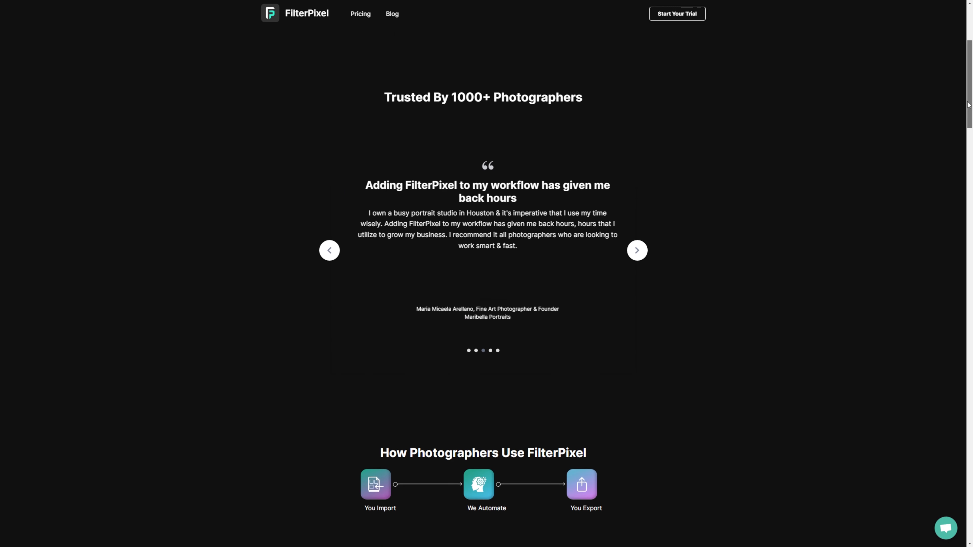
scroll(down, 3)
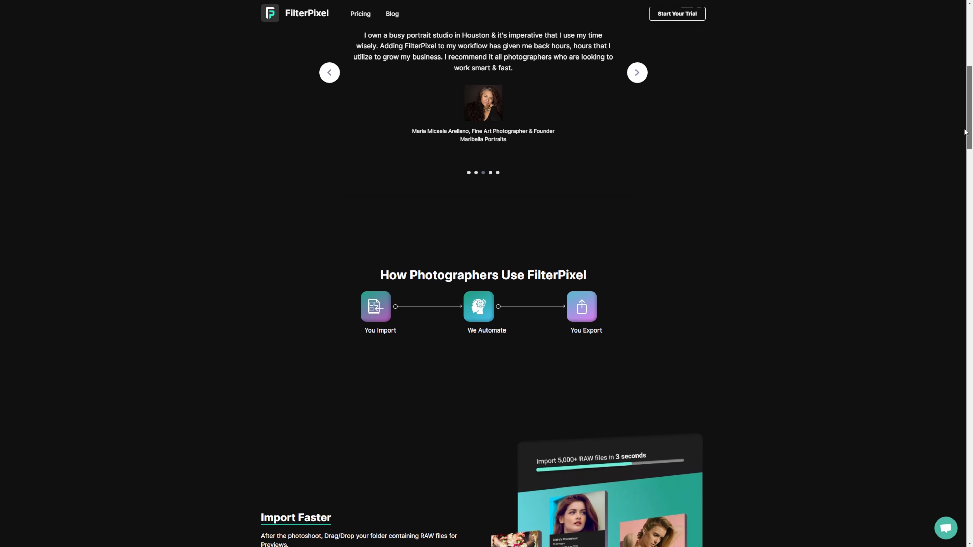
scroll(down, 3)
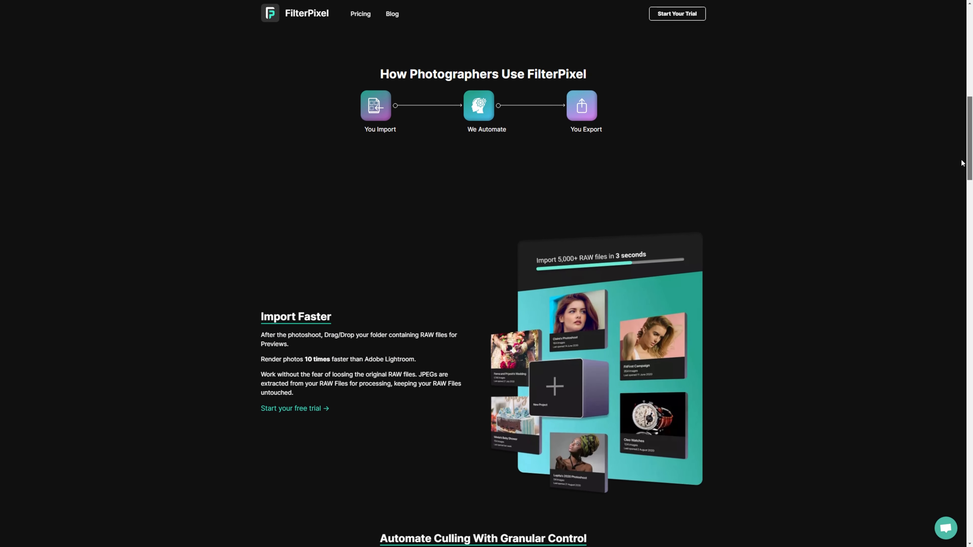
click(359, 13)
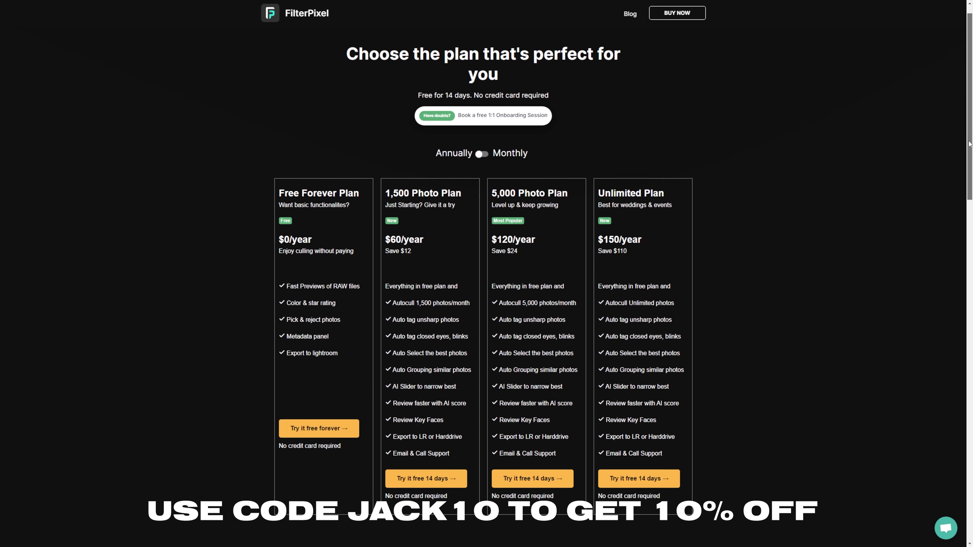
Toggle the plan prices between monthly and yearly billing, ending on yearly prices.
scroll(down, 3)
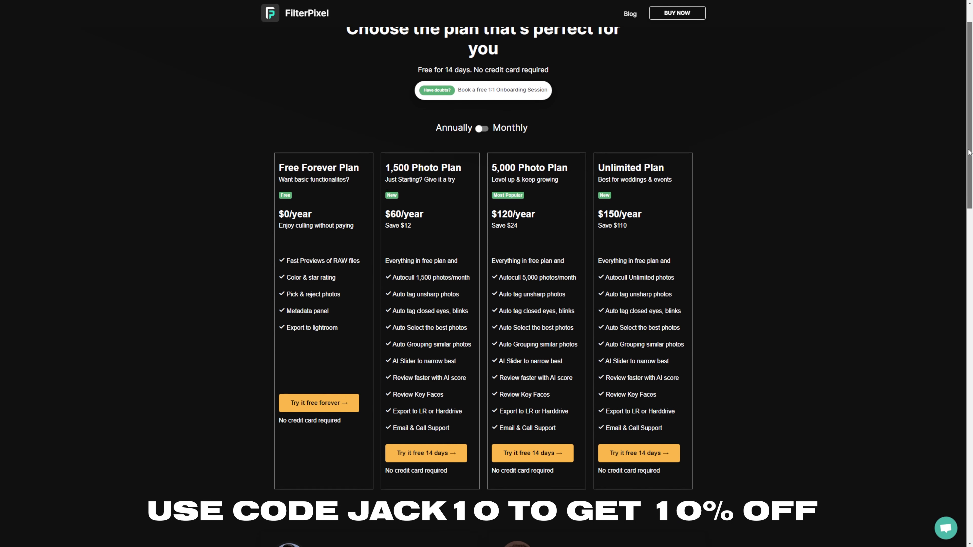
click(482, 128)
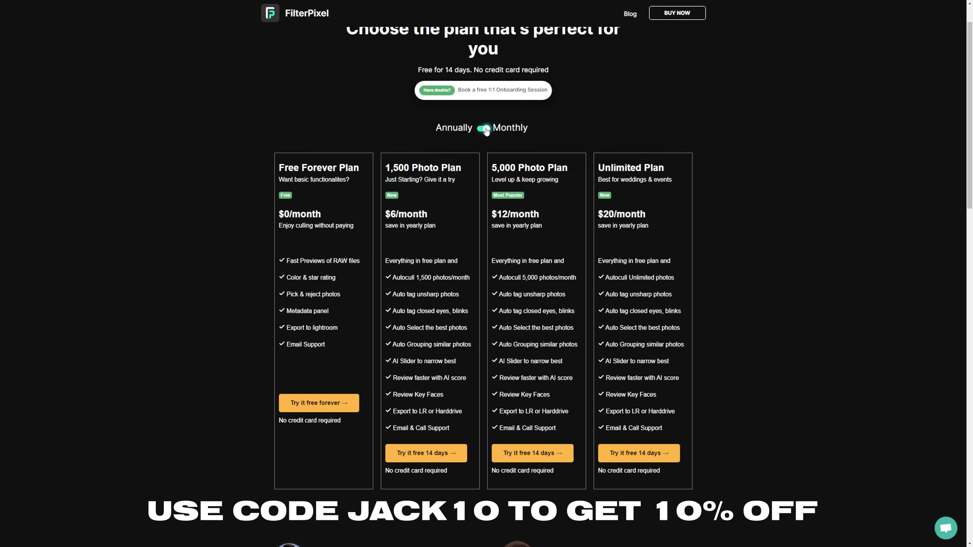
click(483, 128)
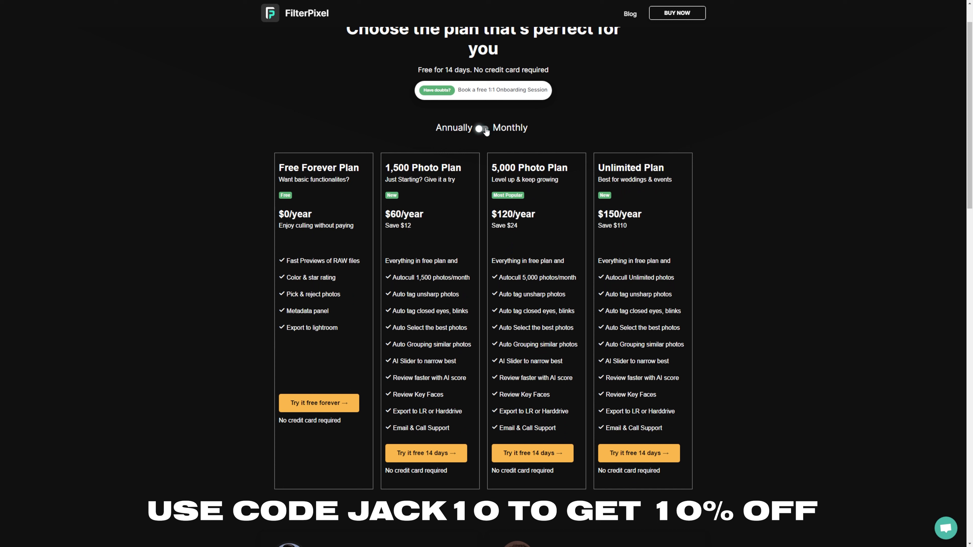
click(482, 128)
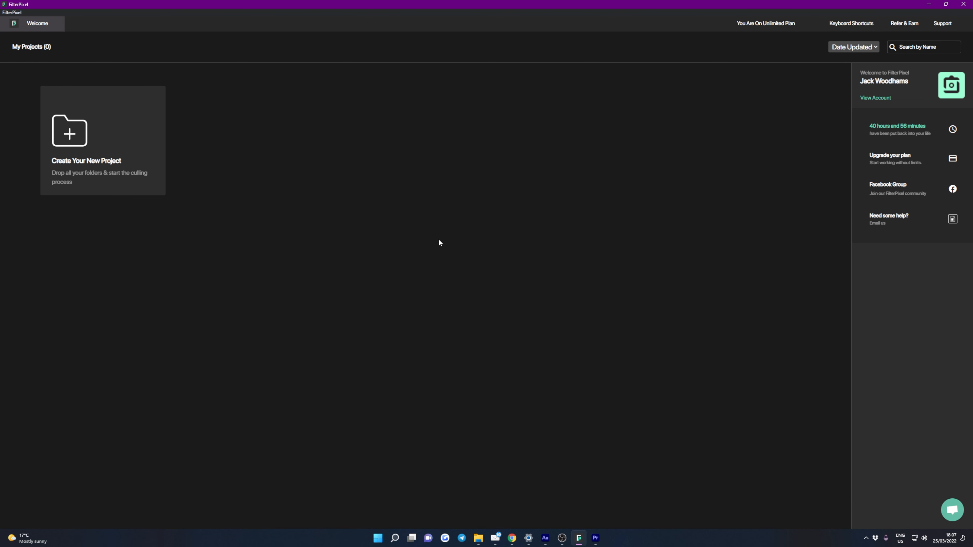
mouse_move(278, 191)
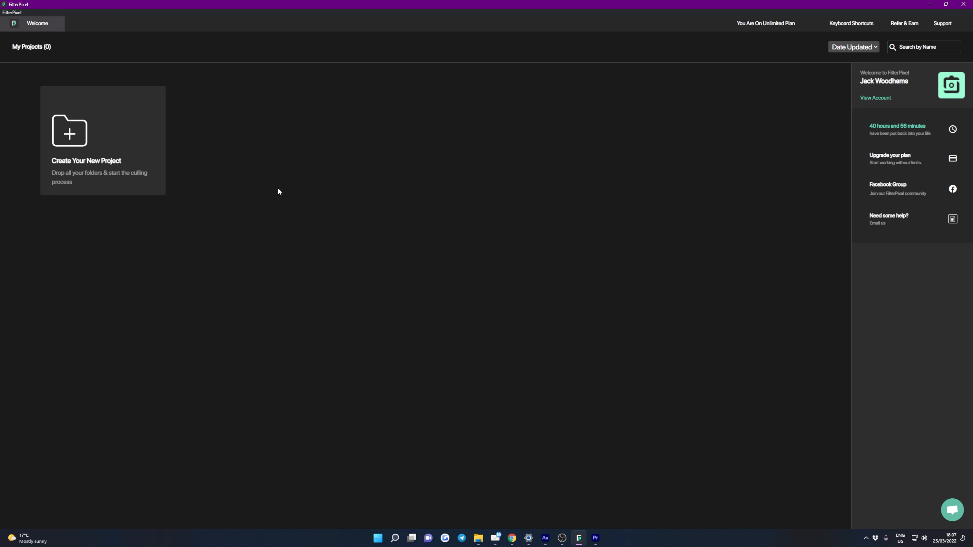
mouse_move(444, 315)
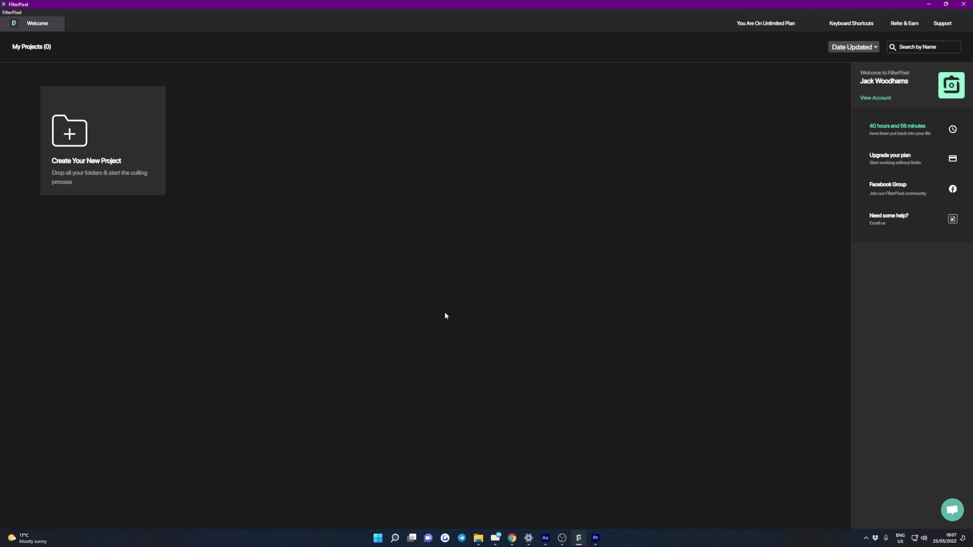
mouse_move(108, 200)
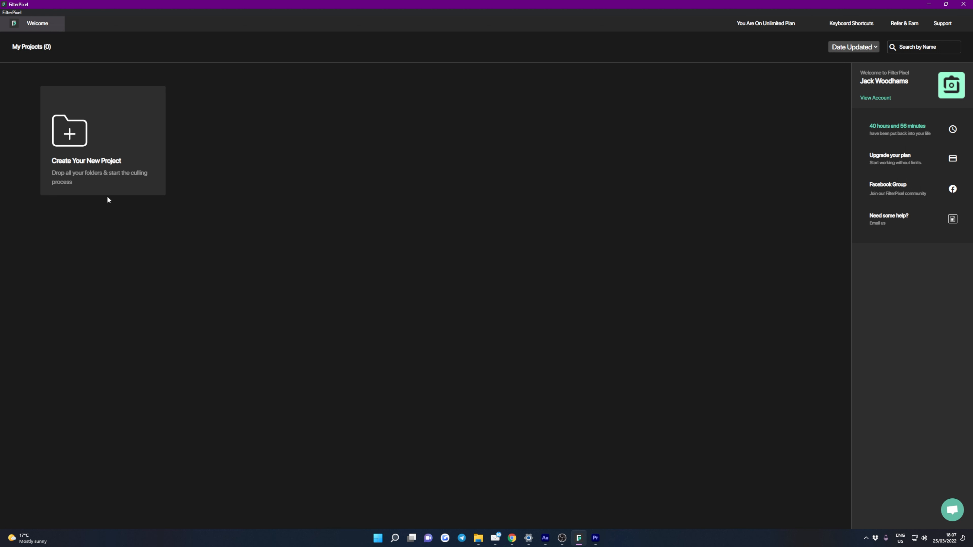
mouse_move(466, 390)
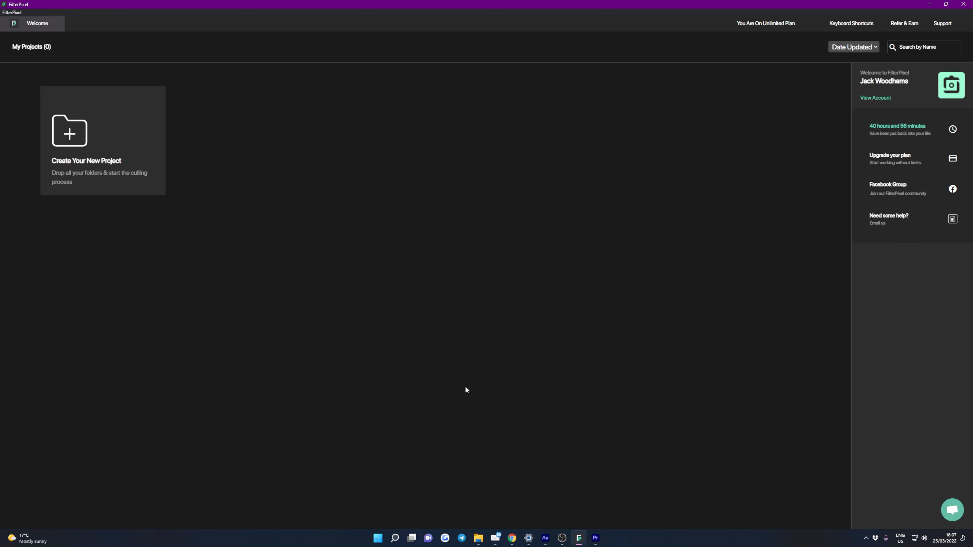
mouse_move(525, 418)
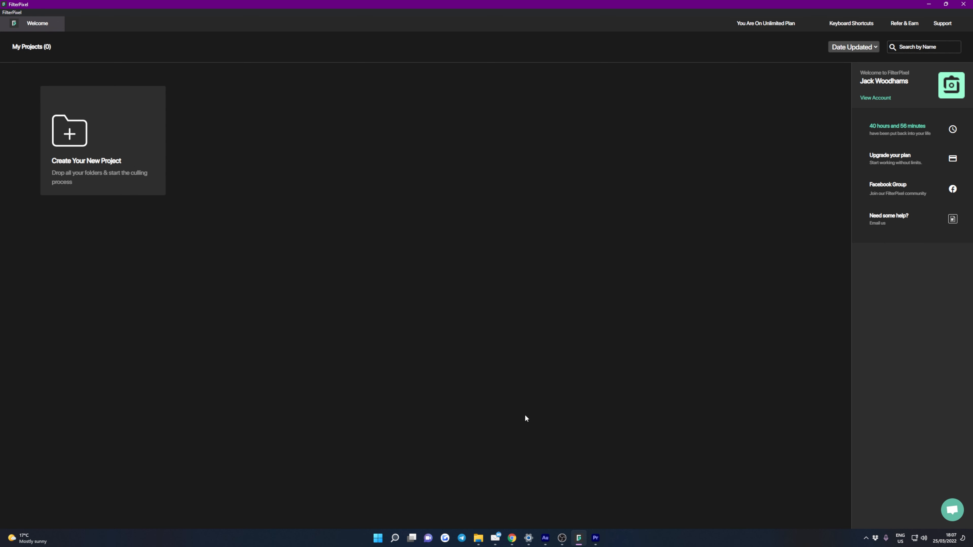
click(952, 510)
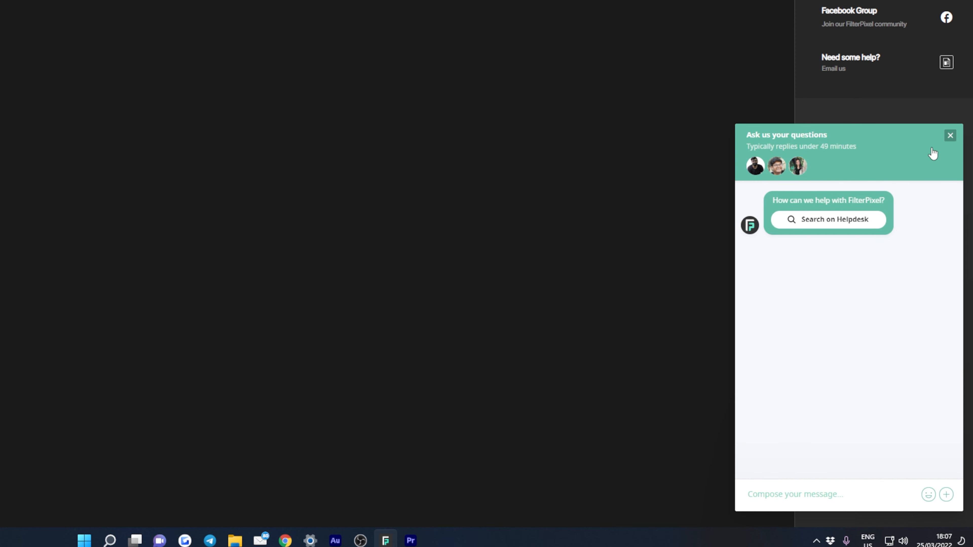
click(948, 135)
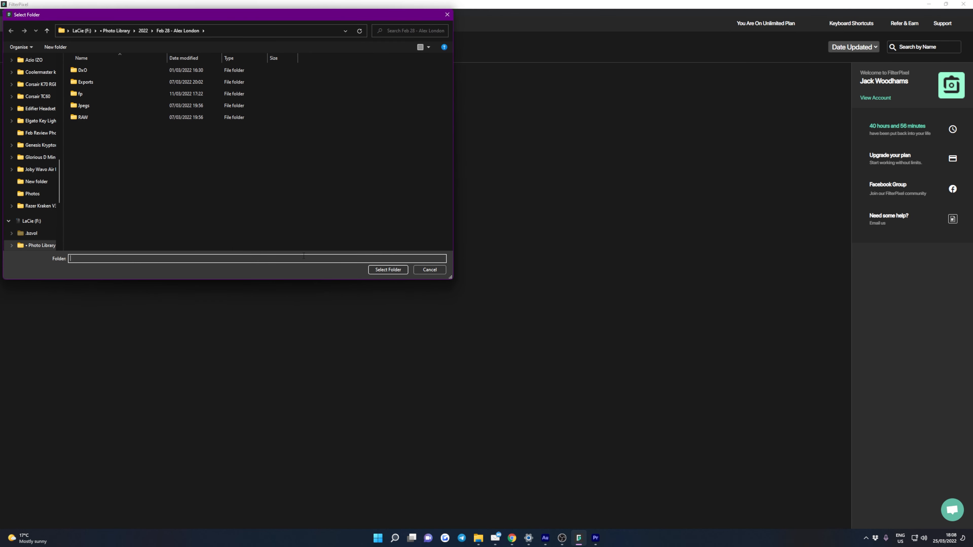
Name the new Portraits project 'Alex Photos' from the RAW folder and start culling it.
click(386, 270)
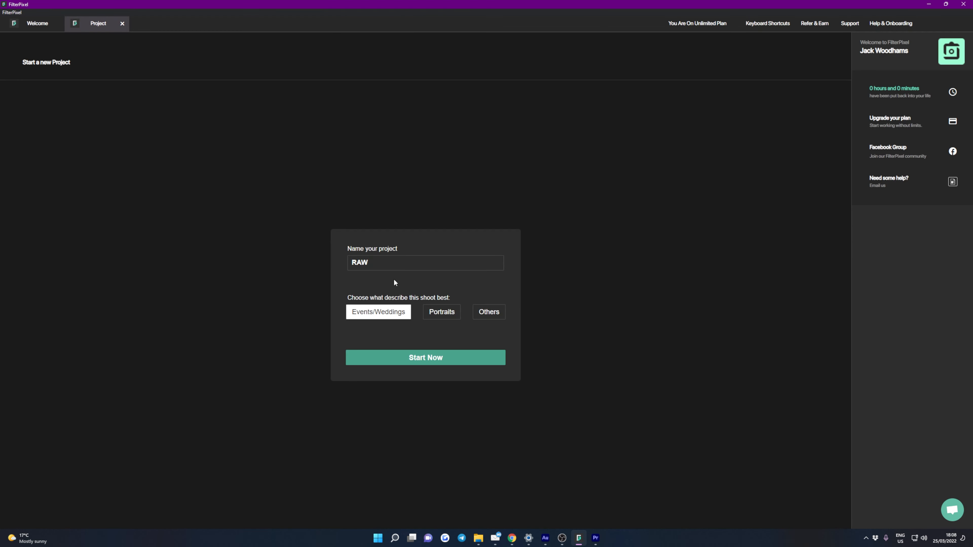
text(Alex P)
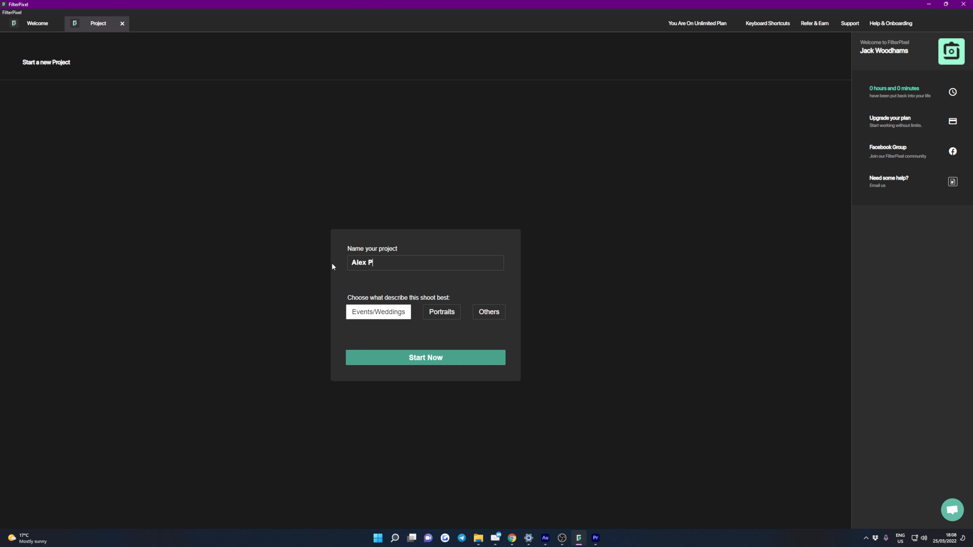
text(hotos)
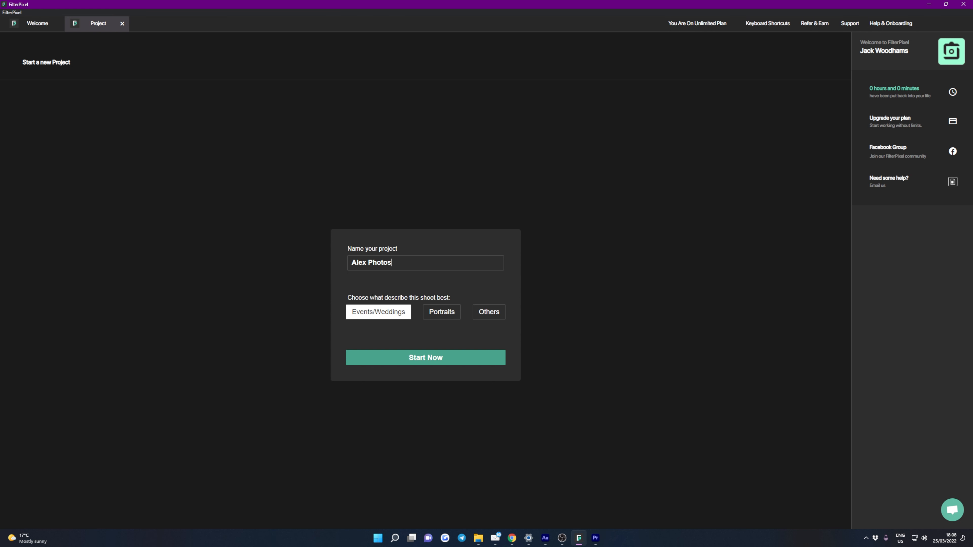
mouse_move(441, 312)
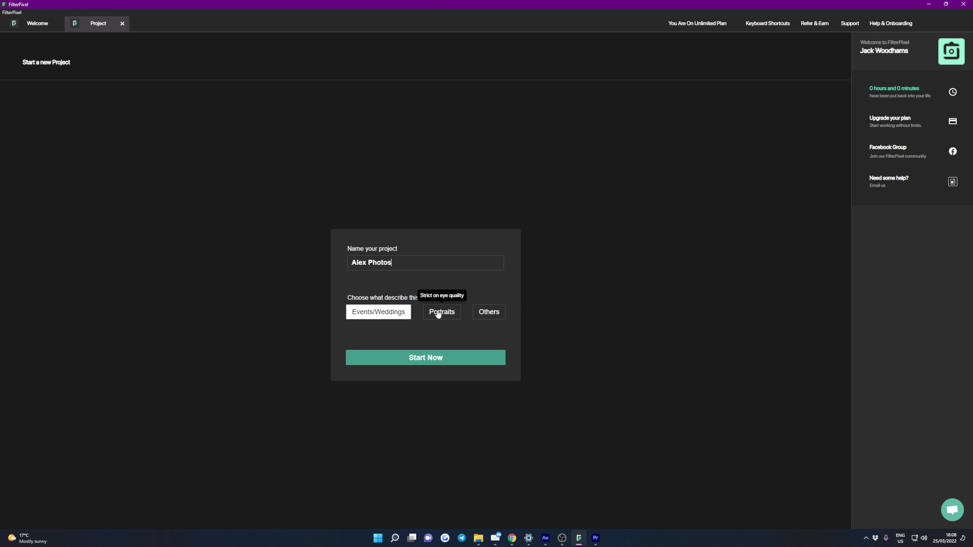
mouse_move(493, 318)
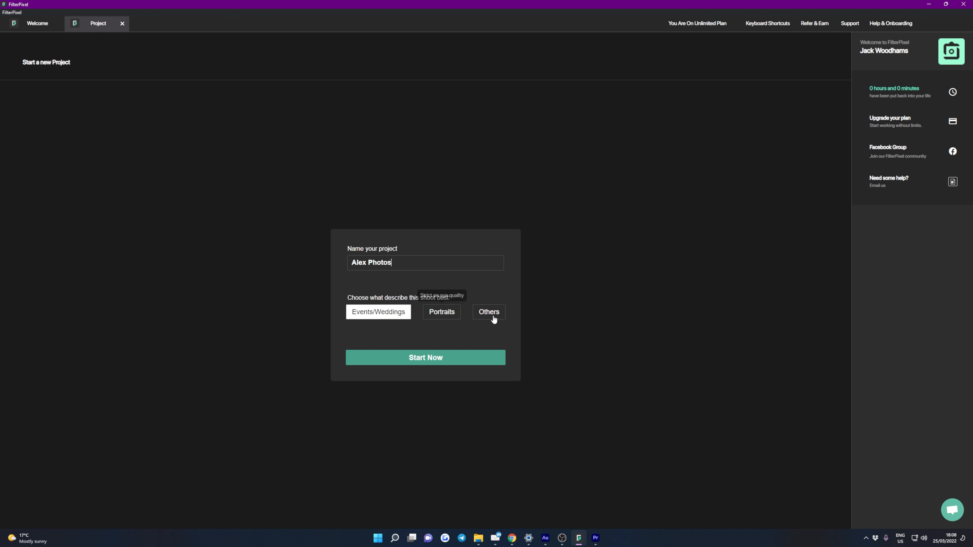
mouse_move(441, 312)
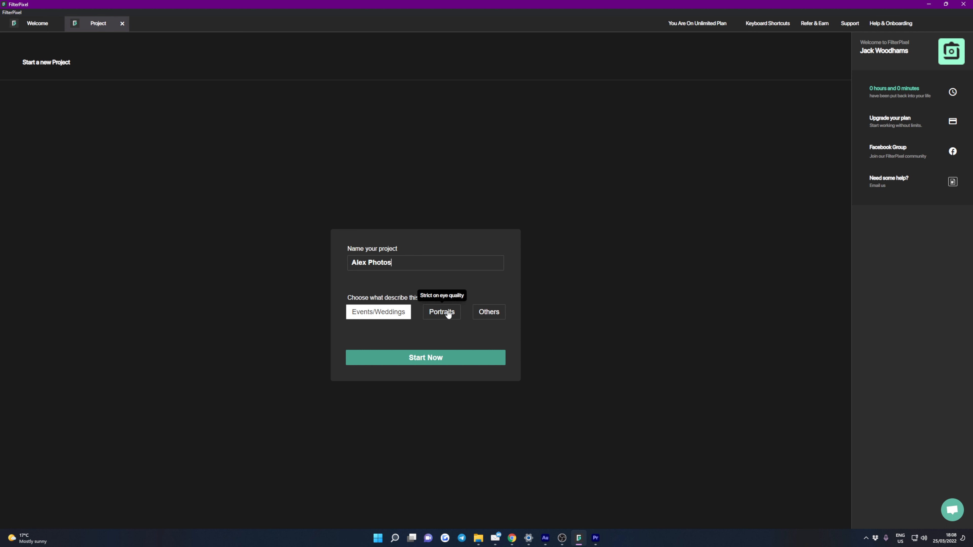
mouse_move(446, 323)
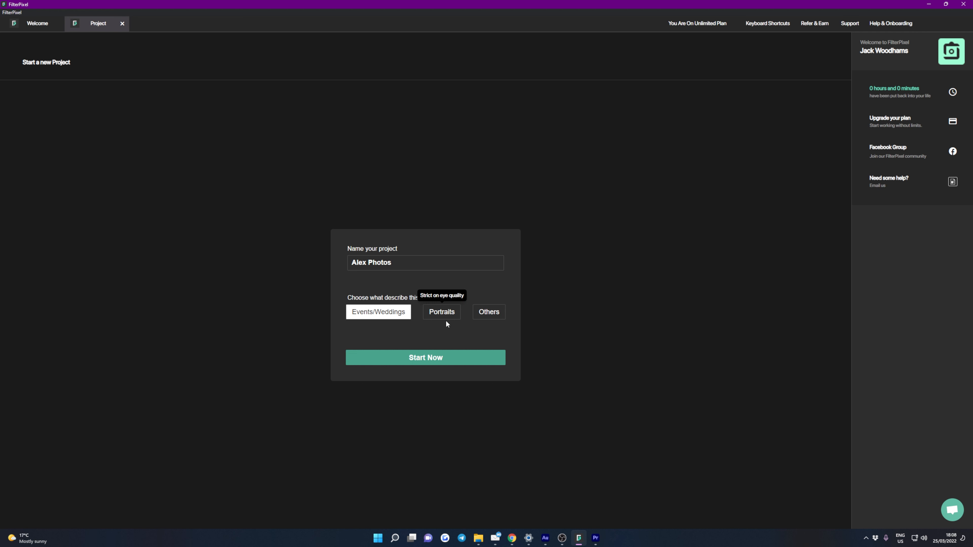
mouse_move(407, 304)
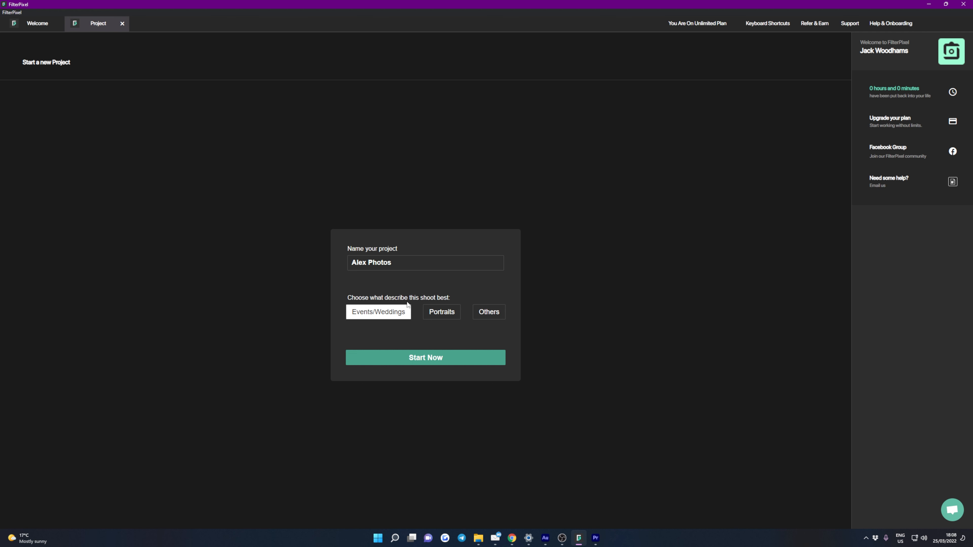
mouse_move(378, 311)
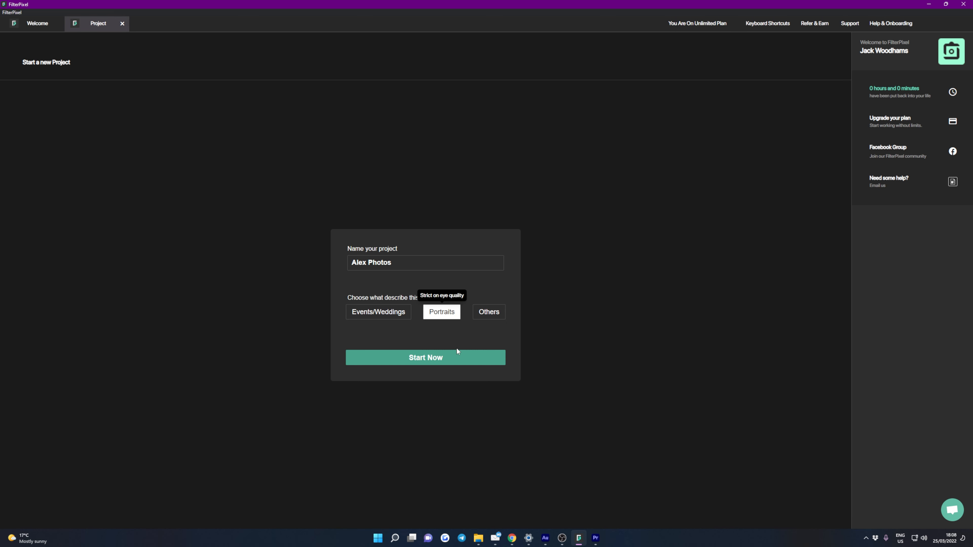
click(425, 357)
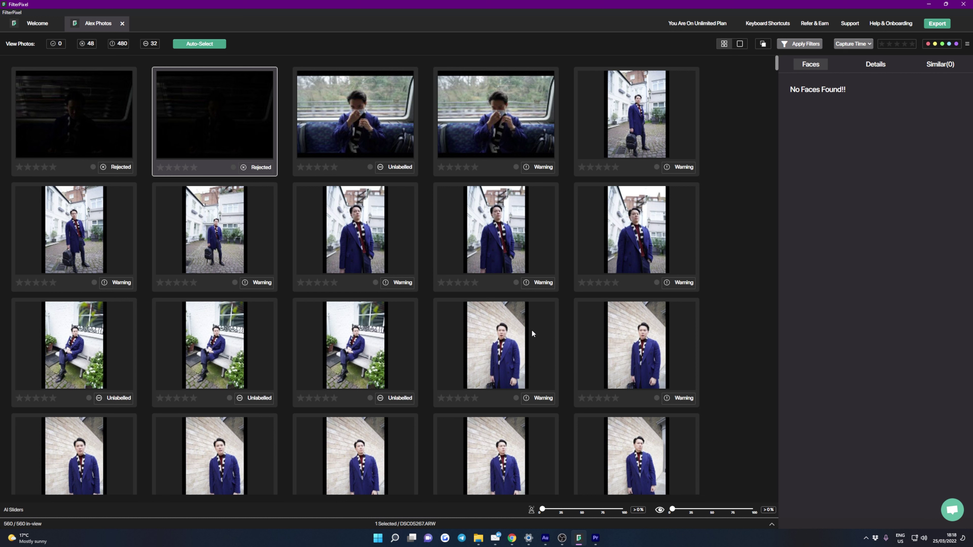
mouse_move(199, 69)
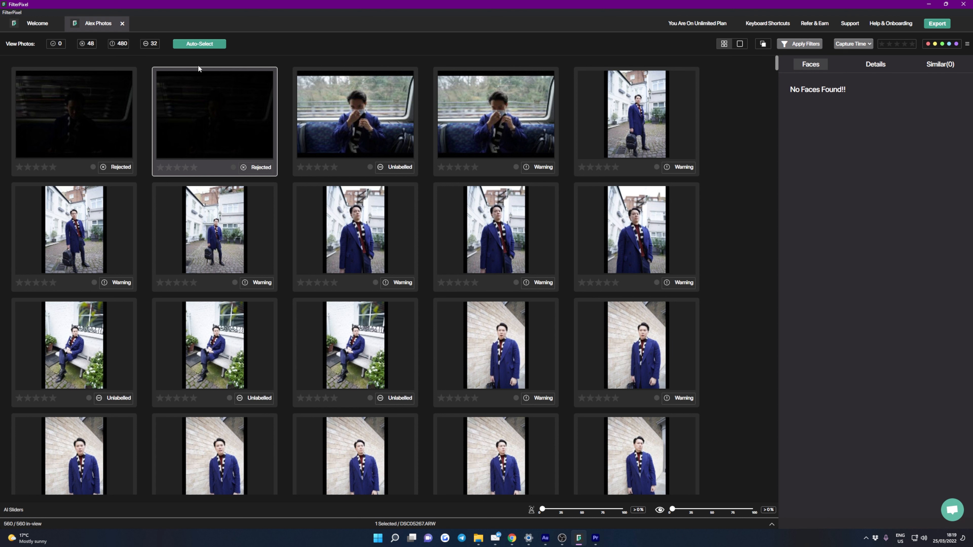
mouse_move(199, 44)
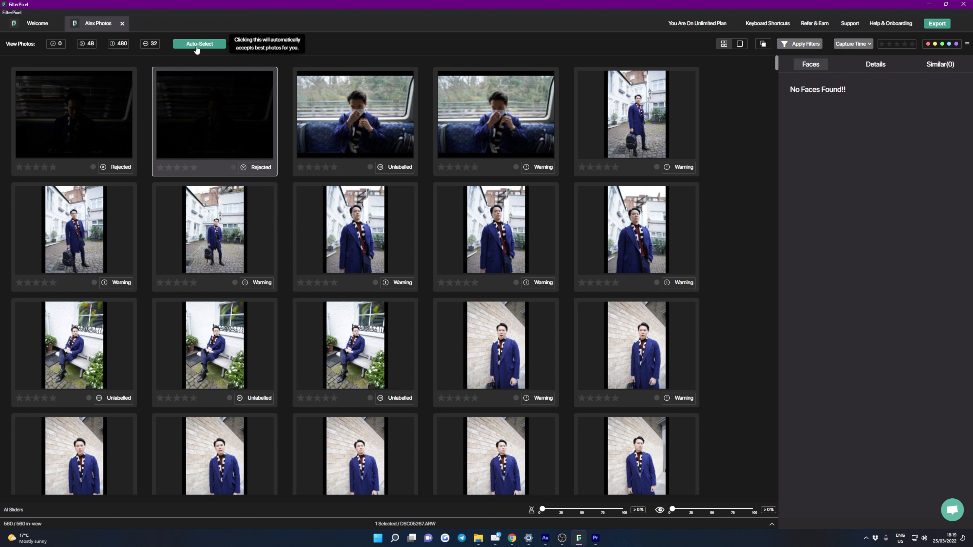
mouse_move(91, 45)
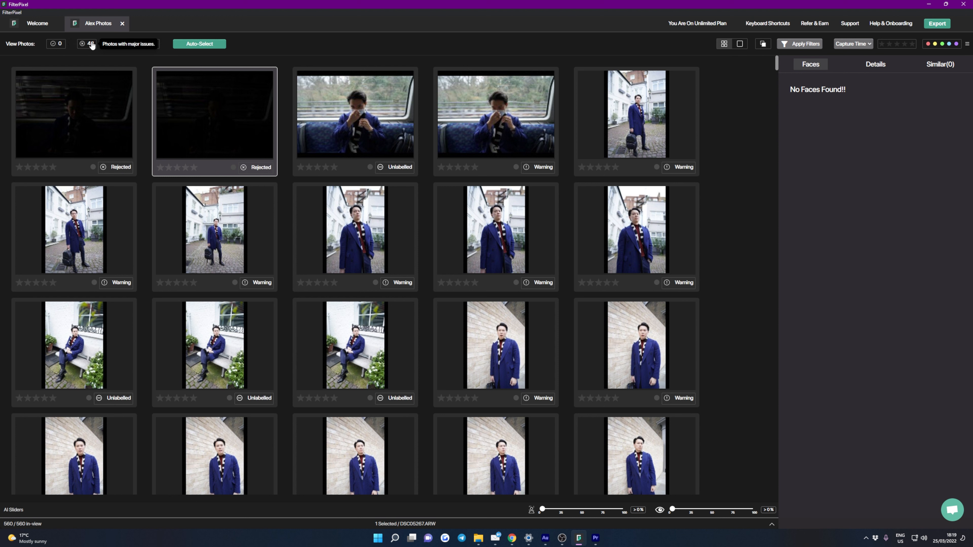
click(113, 44)
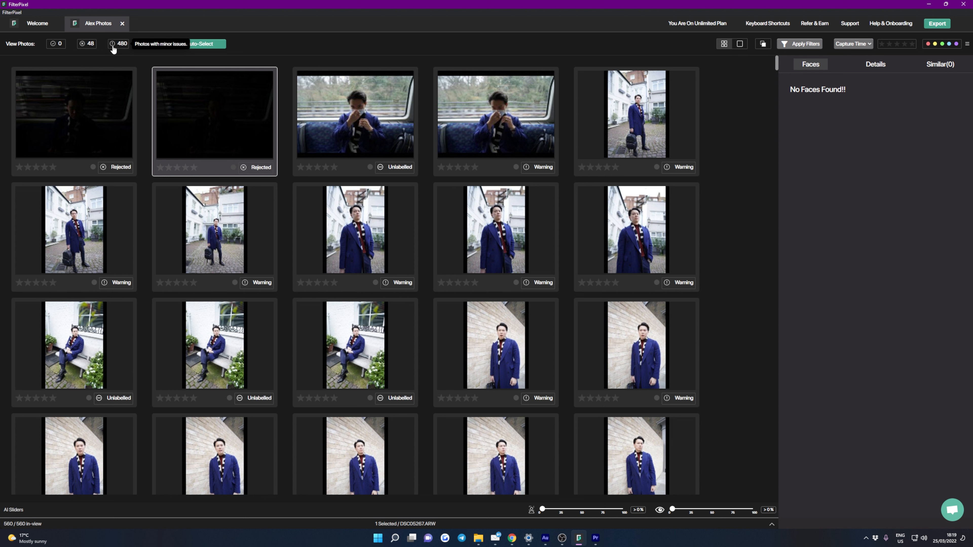
click(147, 43)
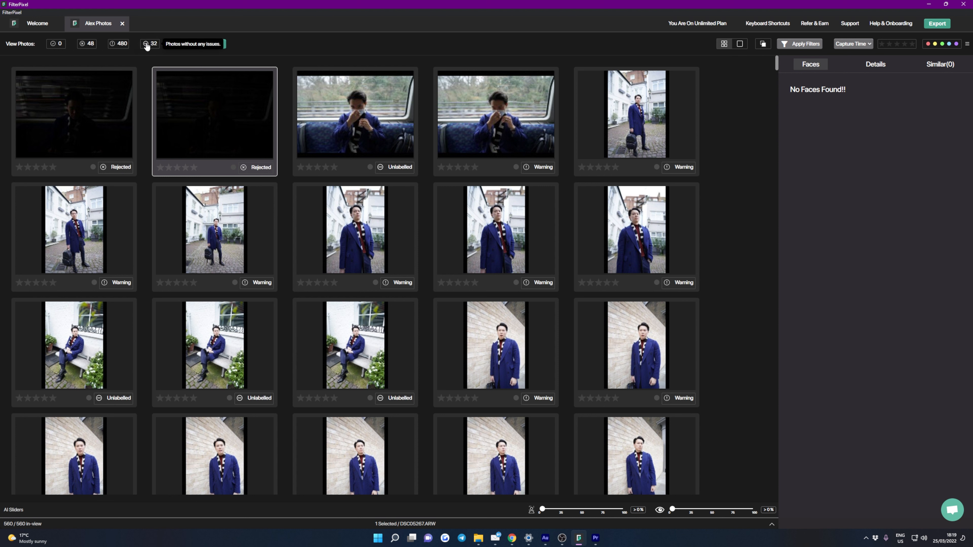
Filter to the 480 minor-issue photos, view the seated scarf portrait full size, then return to the grid.
click(146, 44)
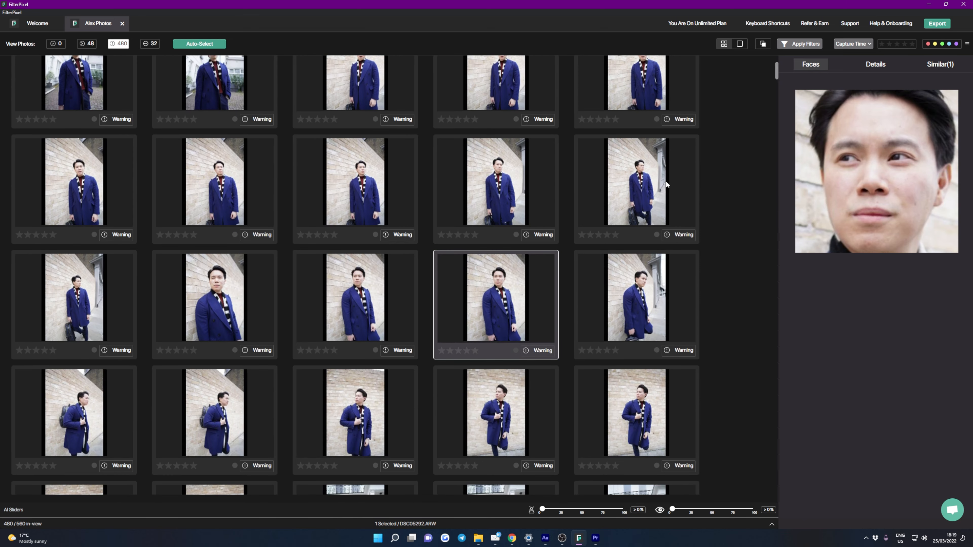
scroll(down, 3)
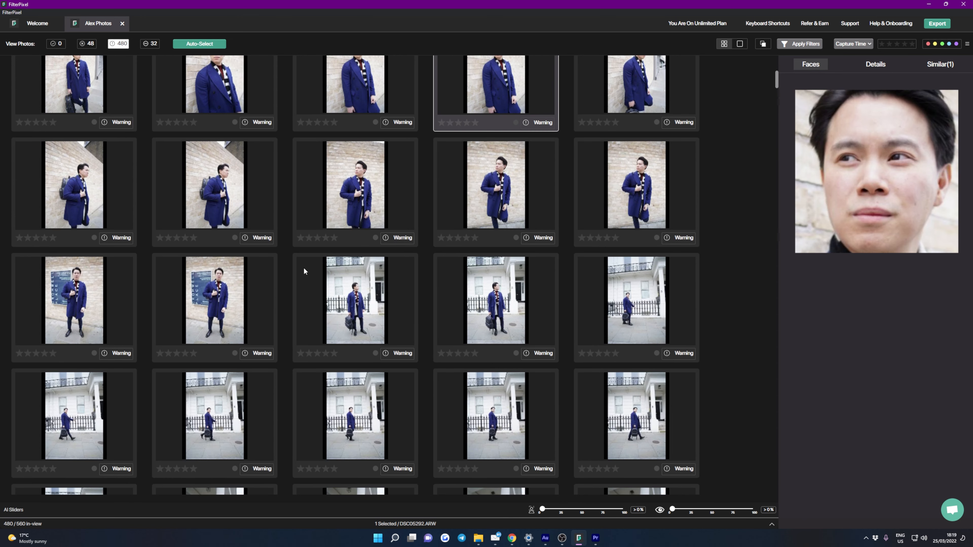
scroll(down, 3)
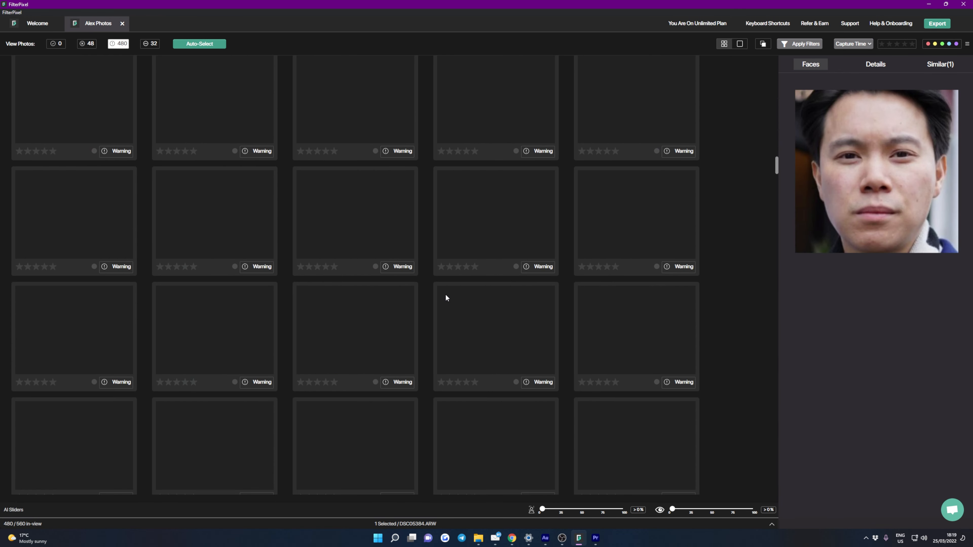
click(738, 44)
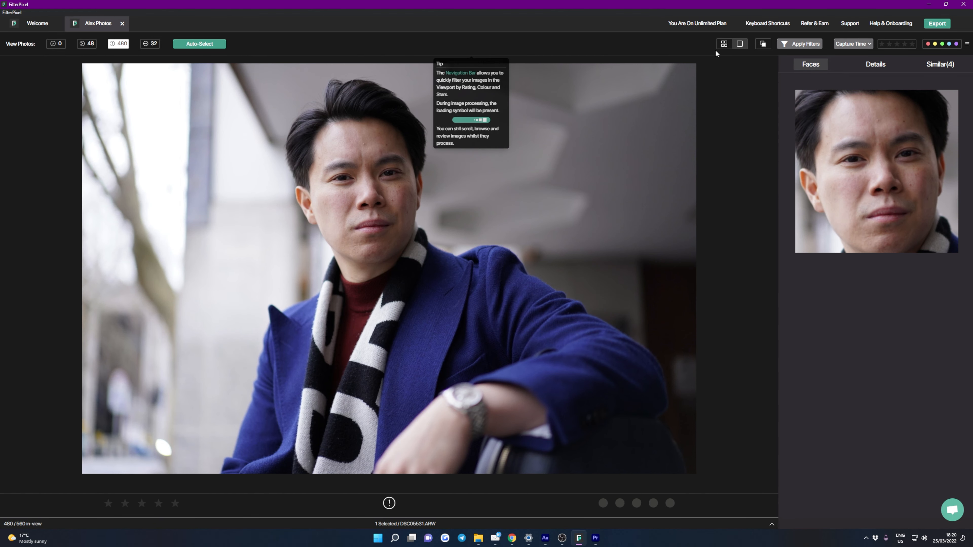
click(724, 43)
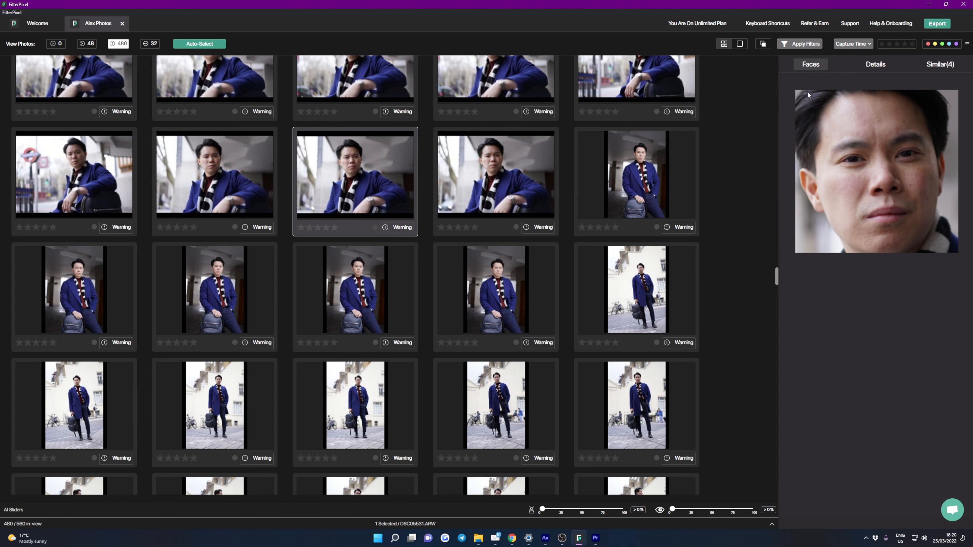
mouse_move(807, 122)
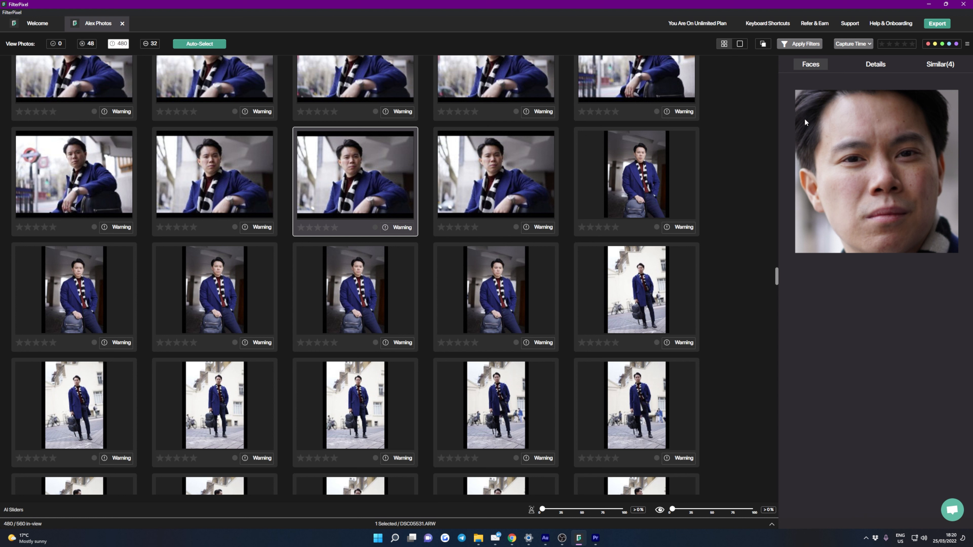
mouse_move(770, 163)
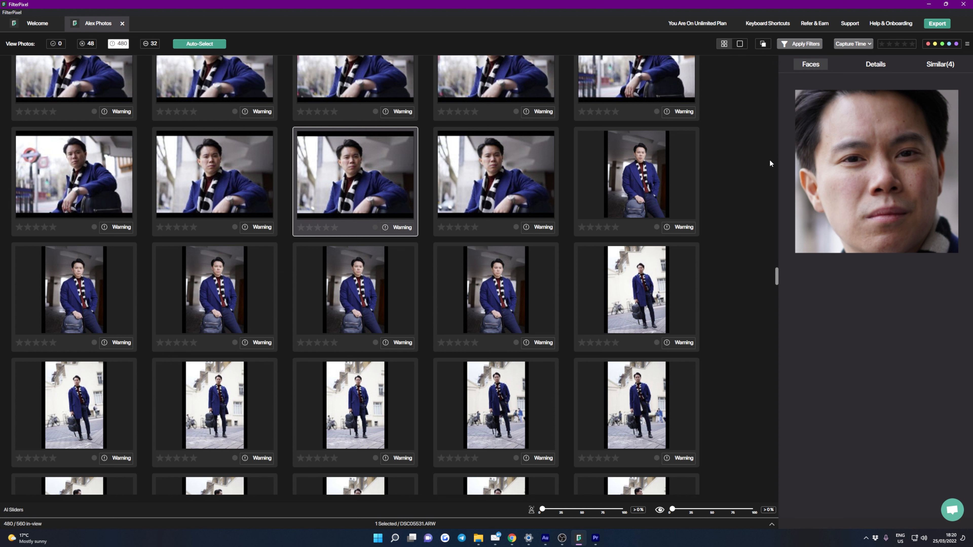
Show the seated portrait's Details: 45% focus, 91% eye quality, Partial Out Of Focus tag.
click(876, 63)
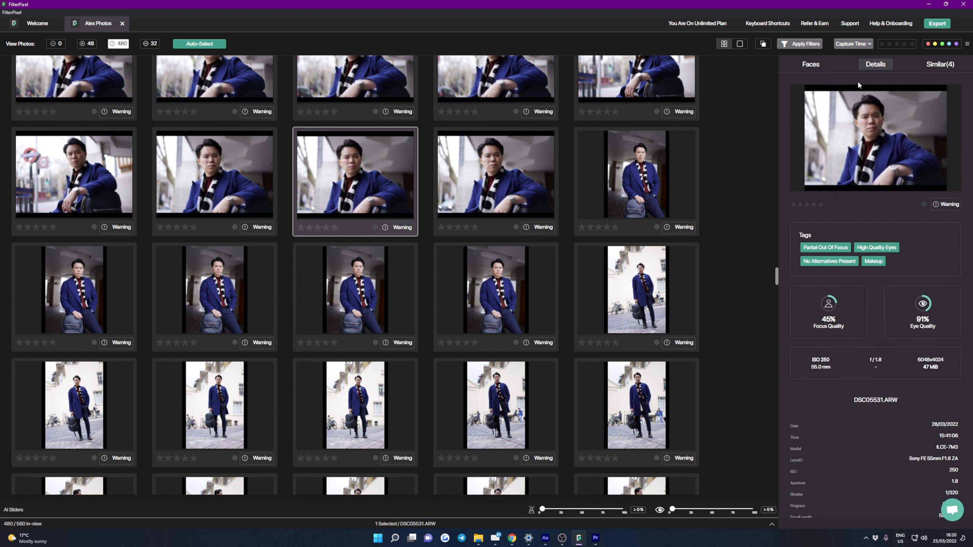
mouse_move(816, 194)
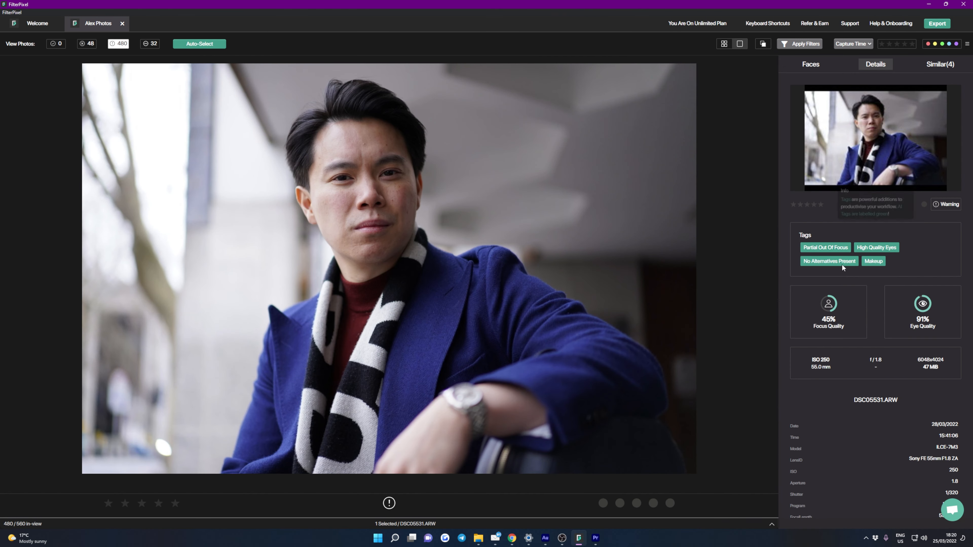
mouse_move(887, 273)
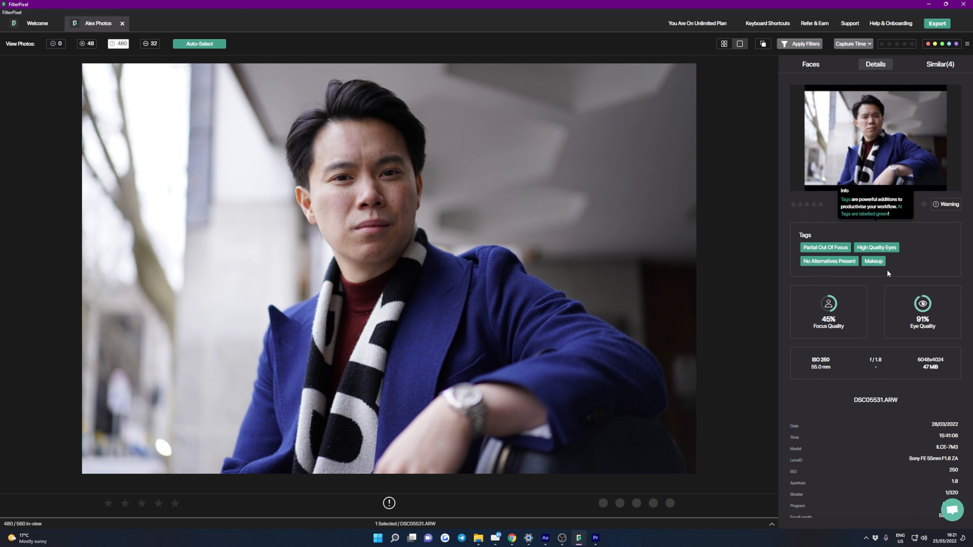
mouse_move(815, 253)
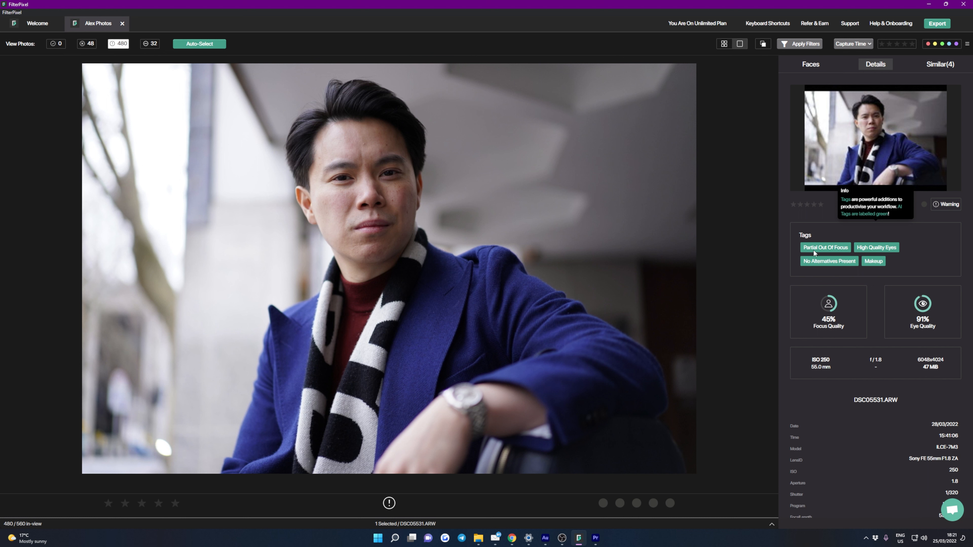
mouse_move(815, 254)
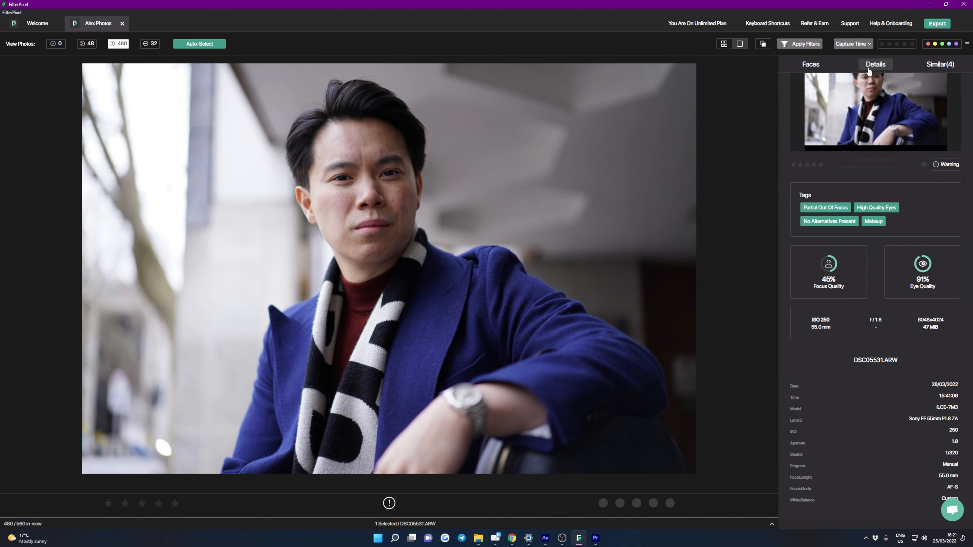
List the four shots similar to the seated portrait with their Rejected and Warning labels.
click(939, 63)
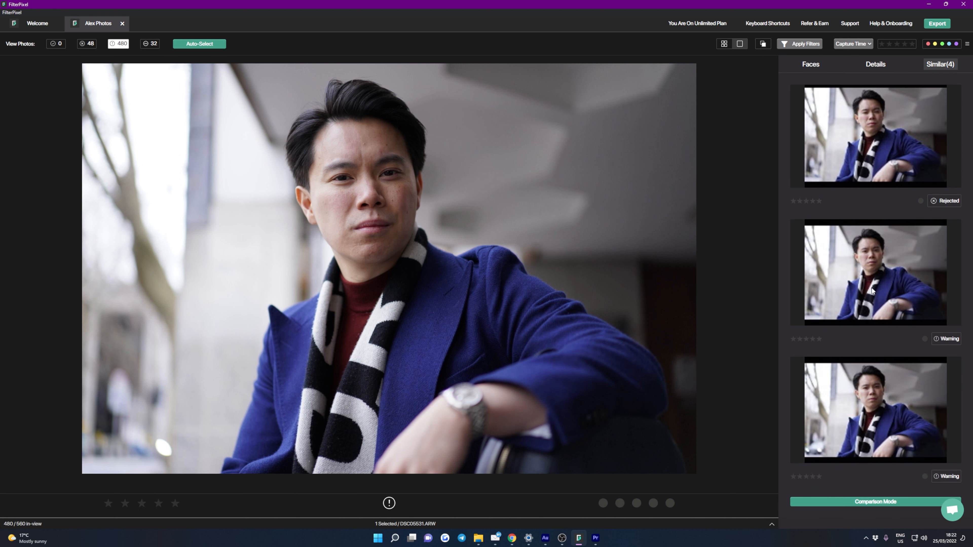
mouse_move(879, 325)
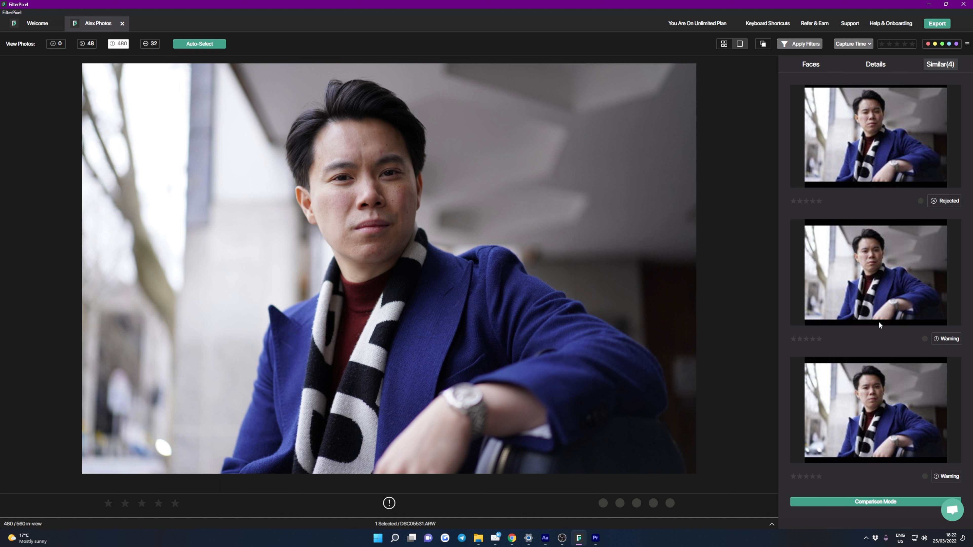
mouse_move(875, 336)
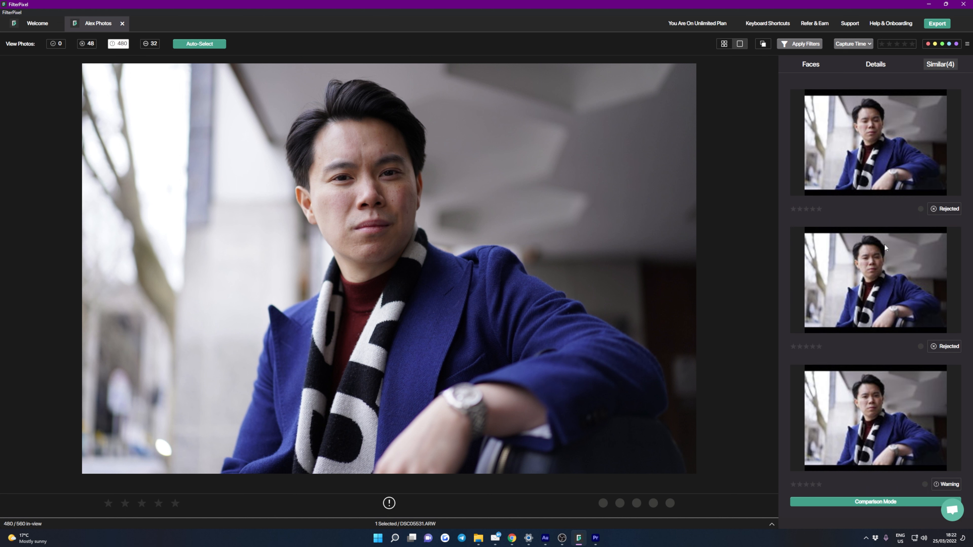
Compare the similar shots, rate the left portrait five stars, and go back to the full grid.
click(875, 501)
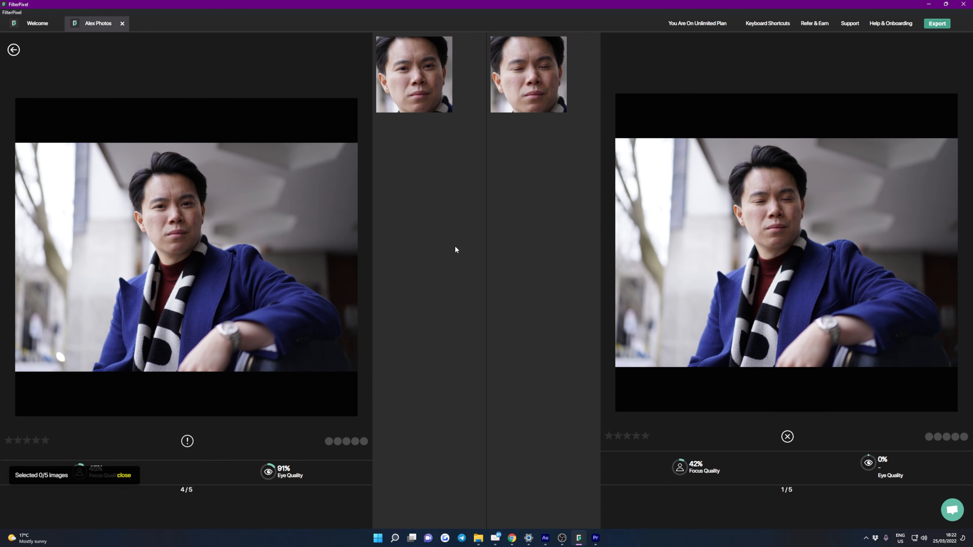
mouse_move(465, 176)
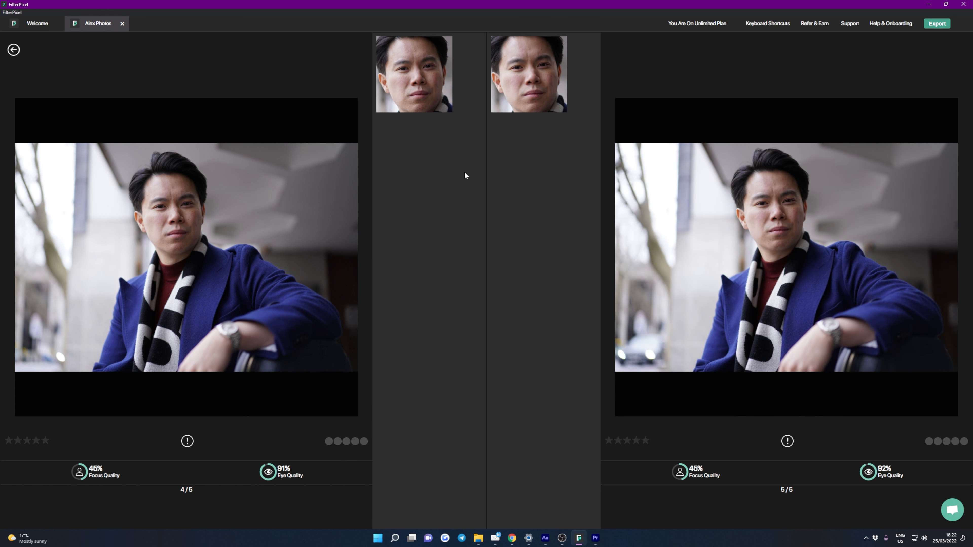
click(41, 440)
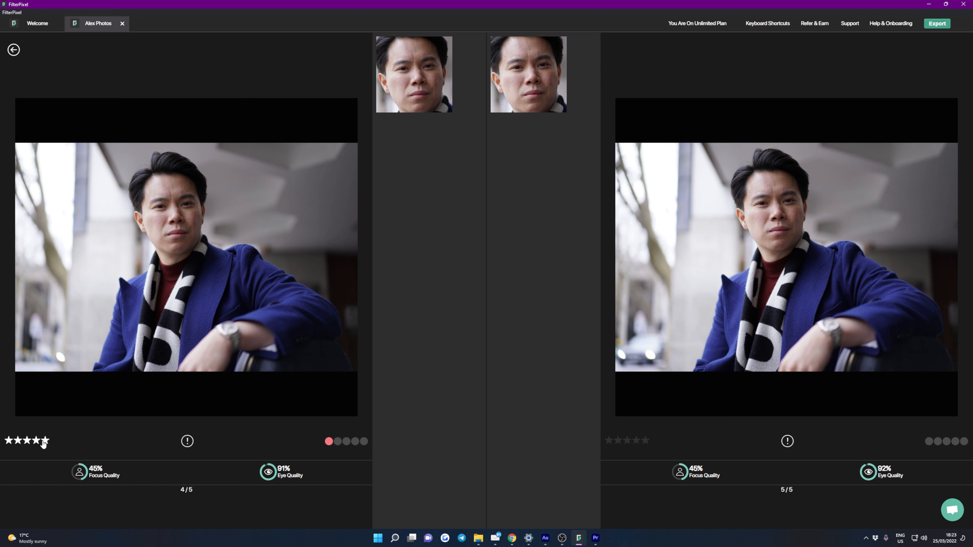
click(45, 441)
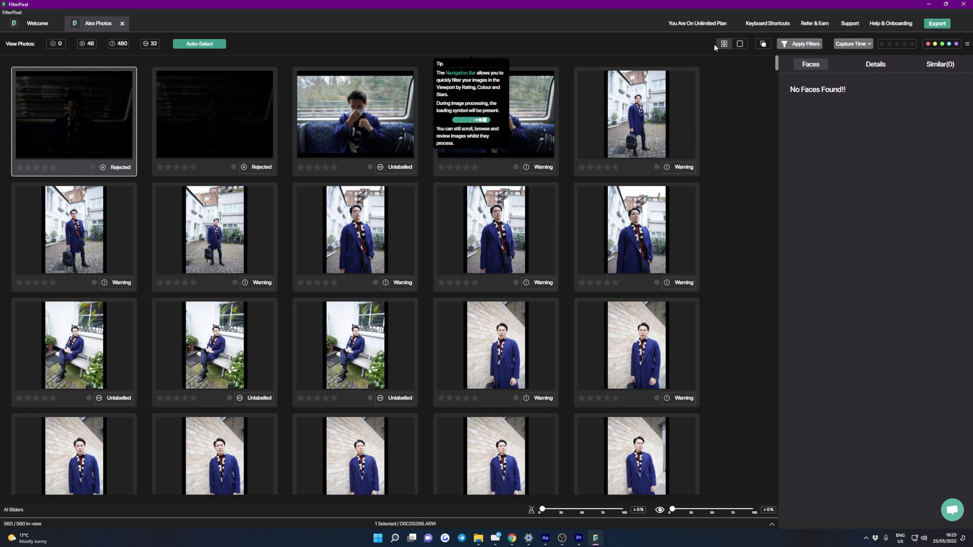
mouse_move(740, 44)
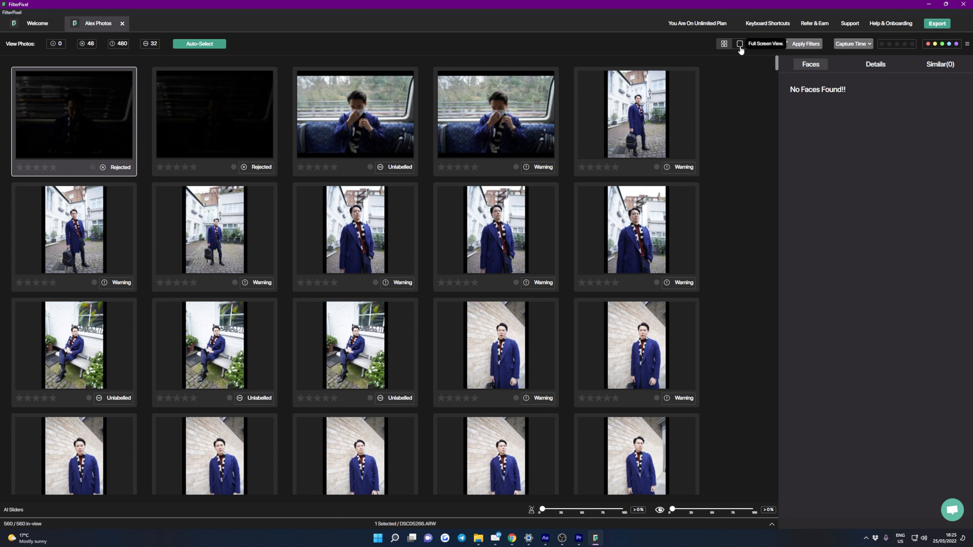
mouse_move(763, 44)
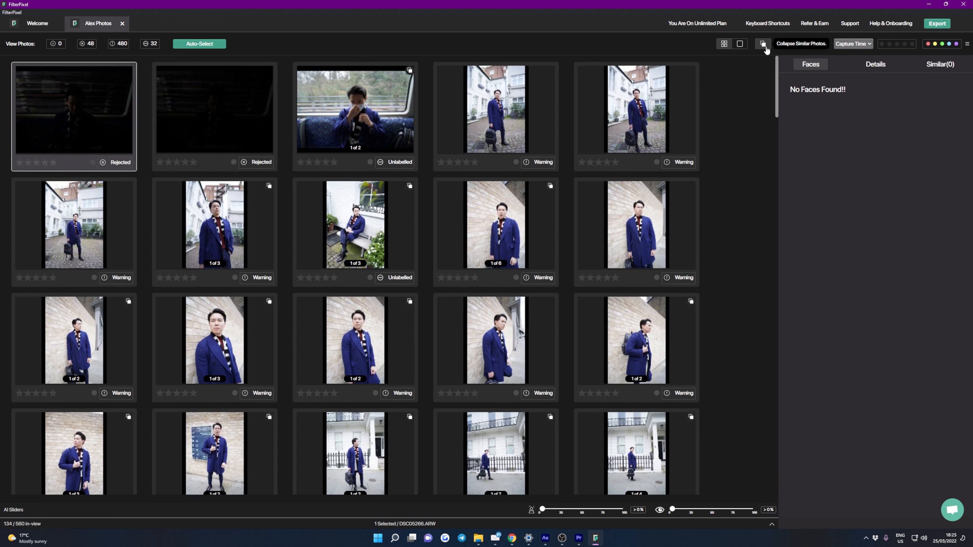
Collapse similar photos into stacks so 134 of 560 images show in the grid.
click(763, 43)
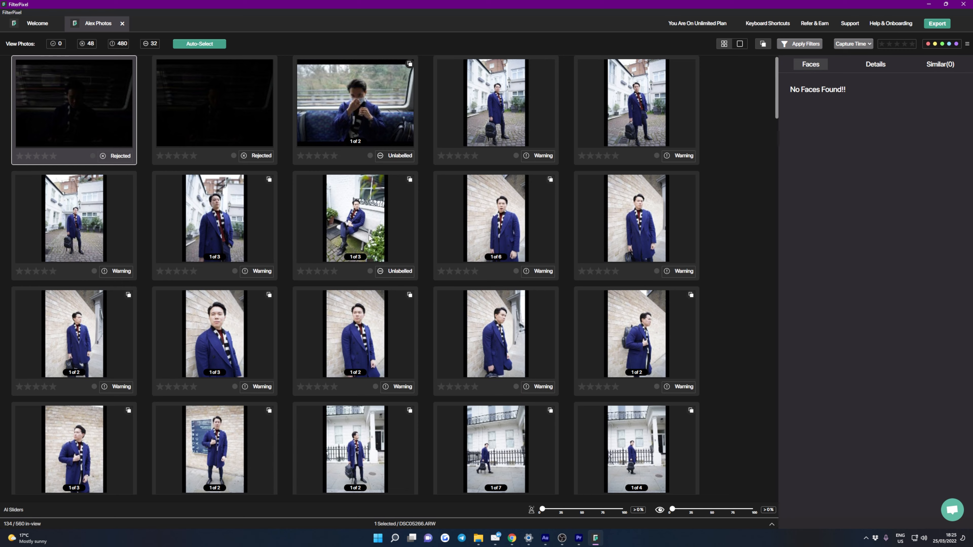
scroll(down, 3)
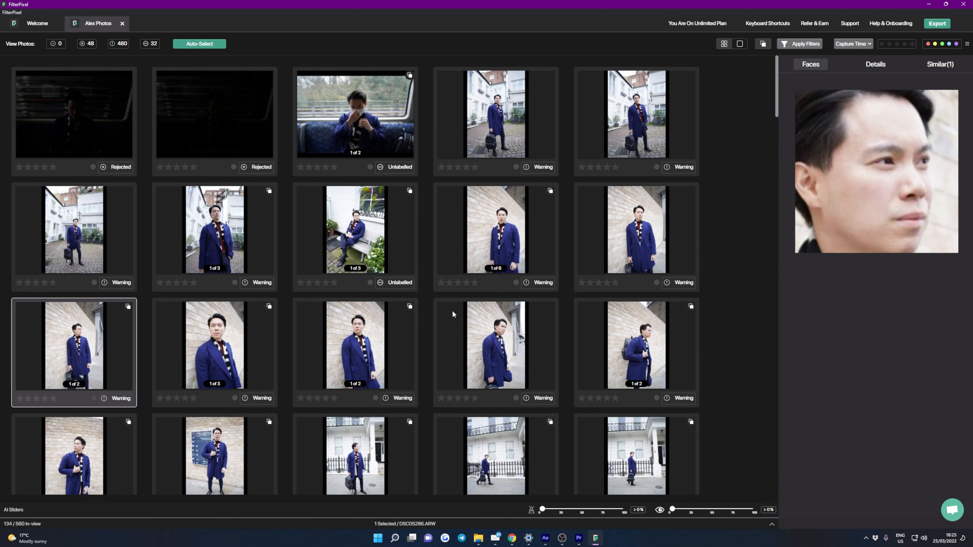
mouse_move(461, 300)
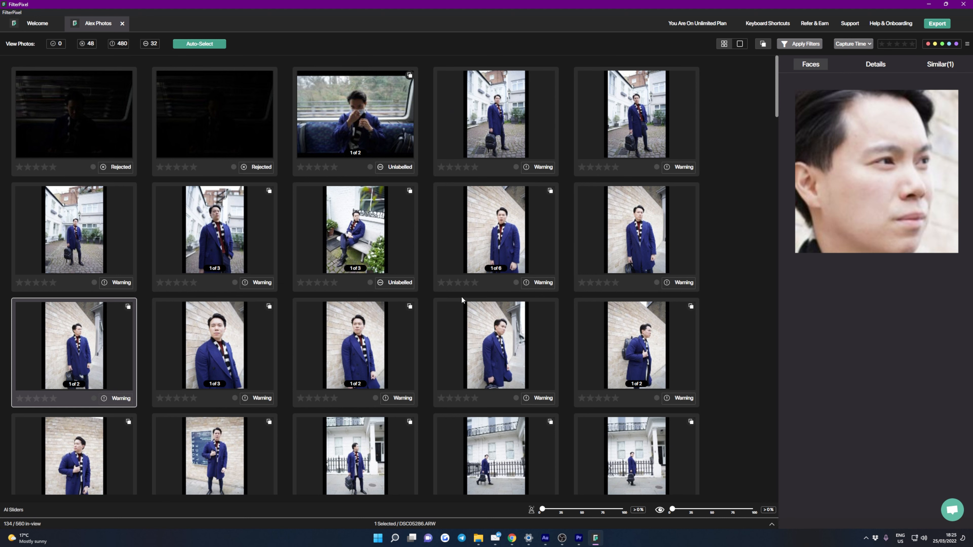
Expand the stacks back to all 560 photos and review the tag filters without applying any.
click(804, 44)
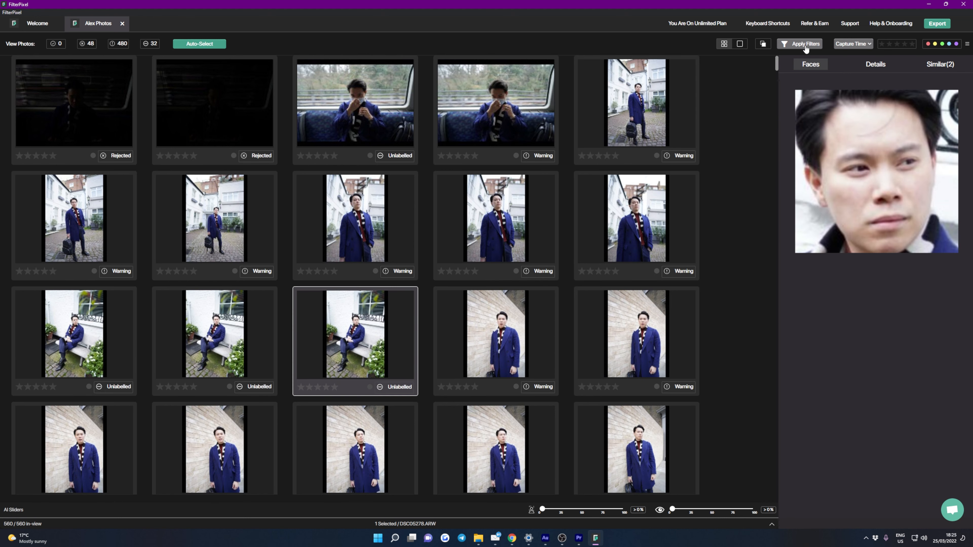
click(805, 44)
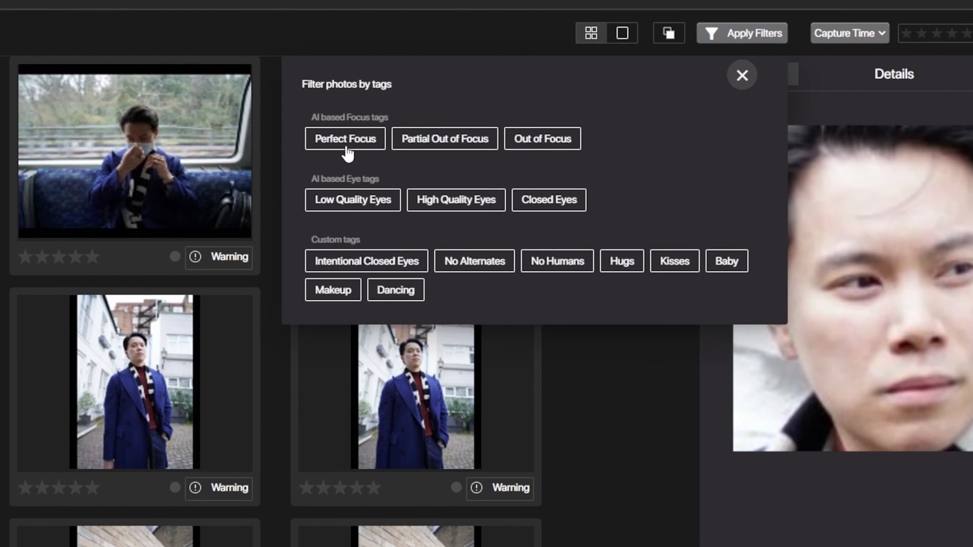
click(741, 75)
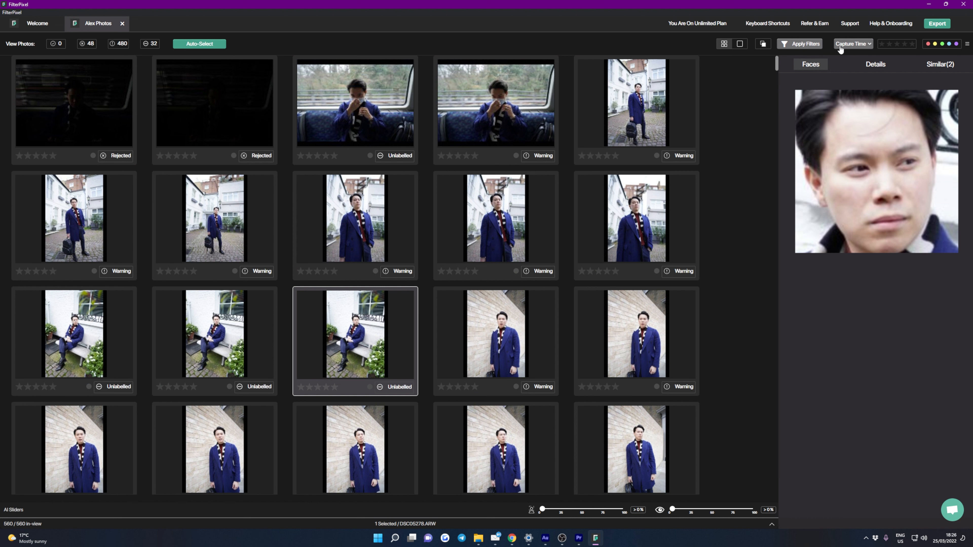
click(852, 44)
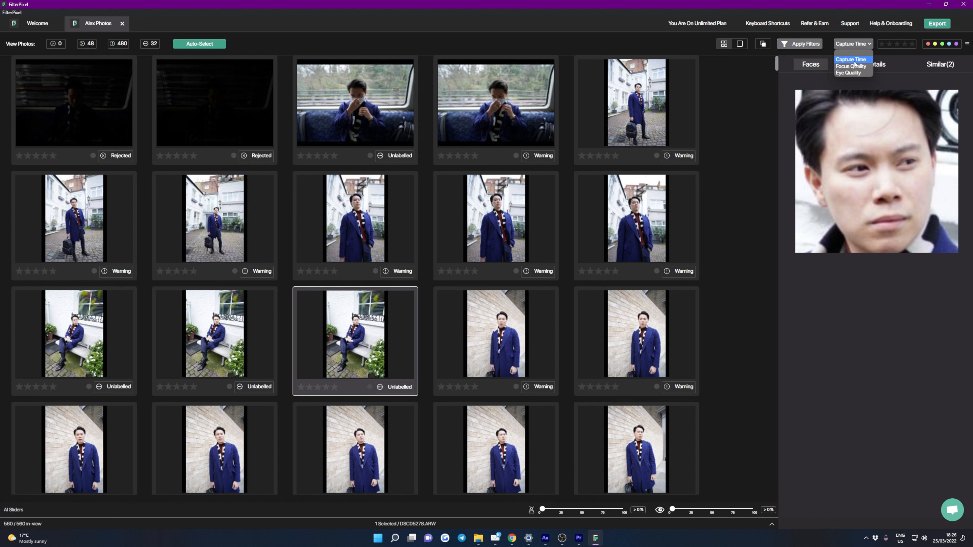
click(851, 43)
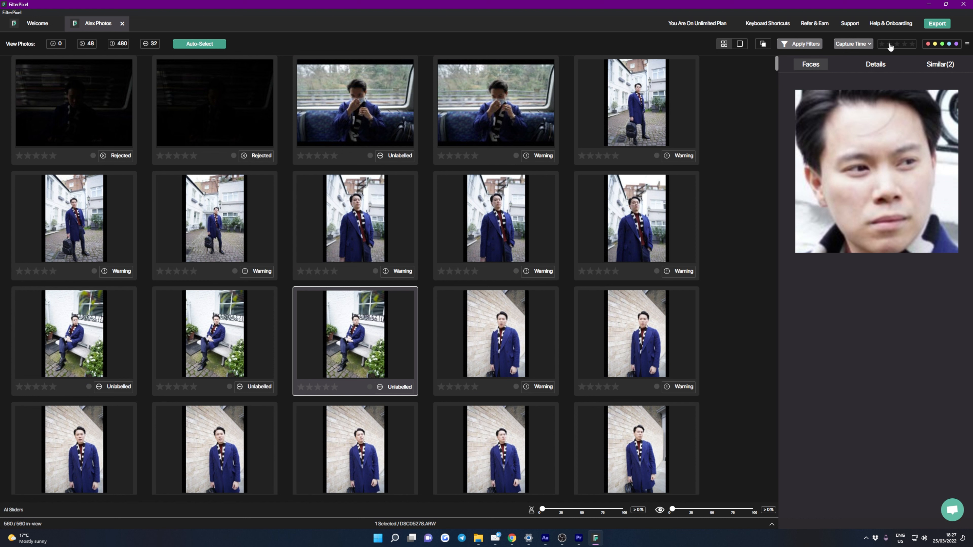
mouse_move(886, 49)
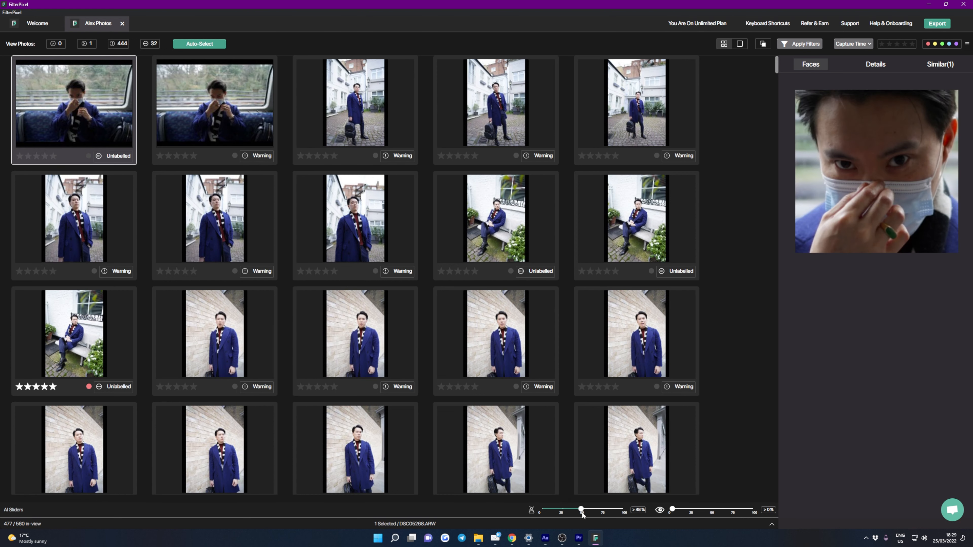
mouse_move(466, 389)
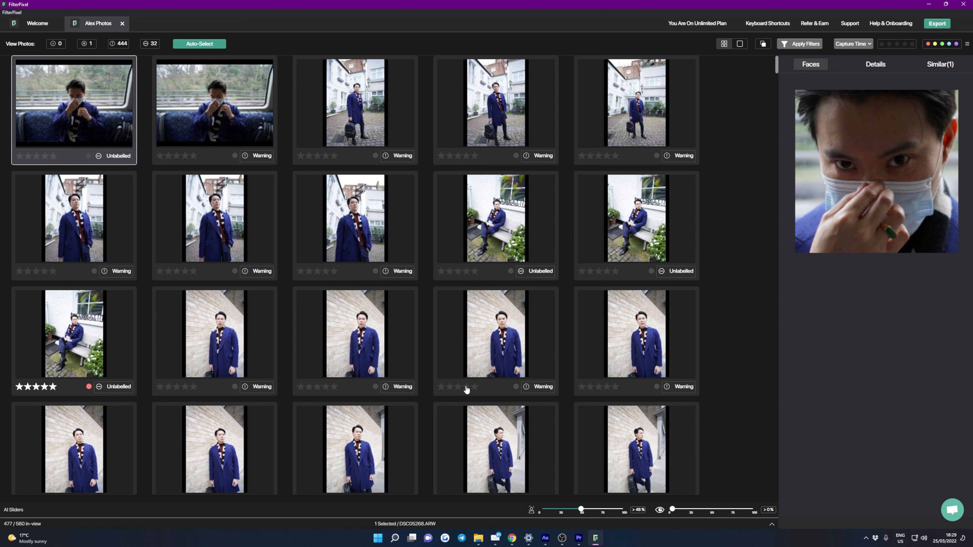
mouse_move(667, 437)
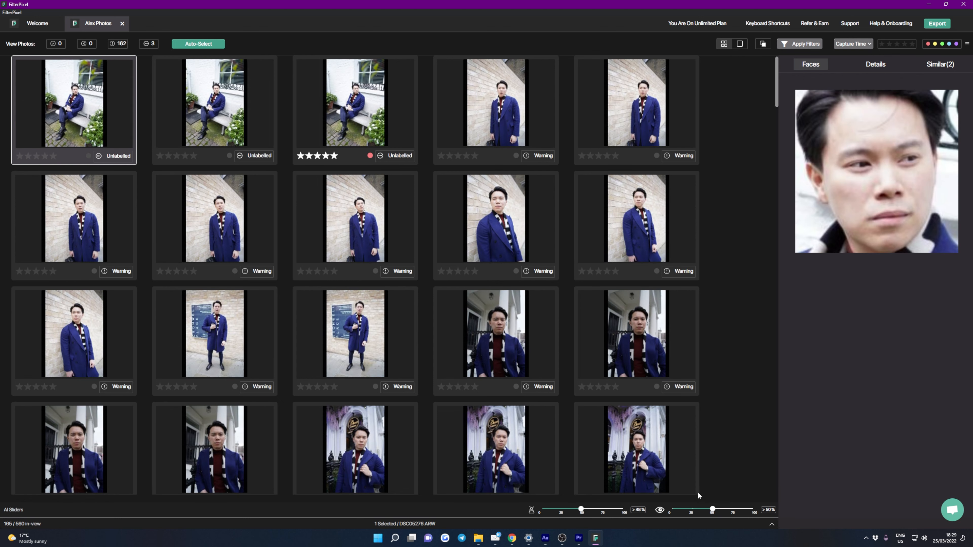
mouse_move(506, 342)
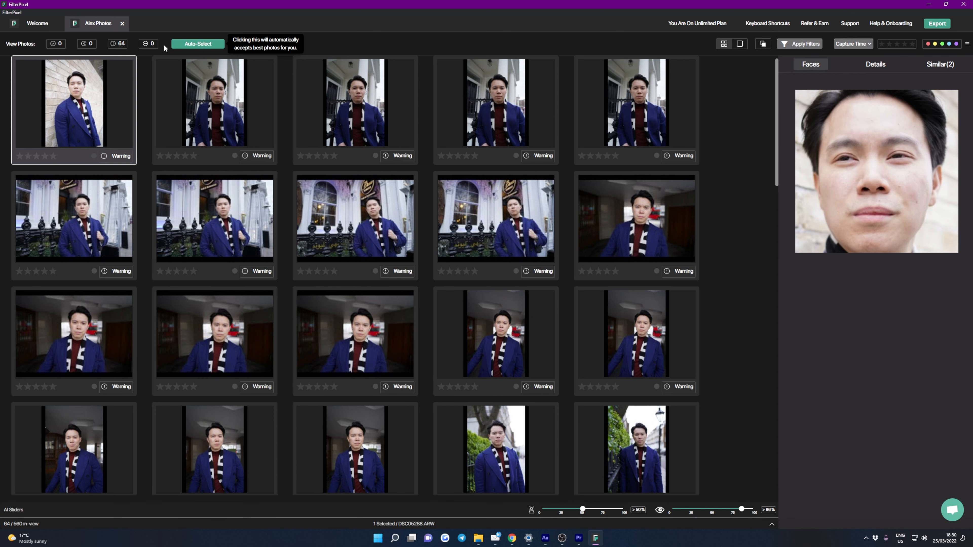
mouse_move(210, 44)
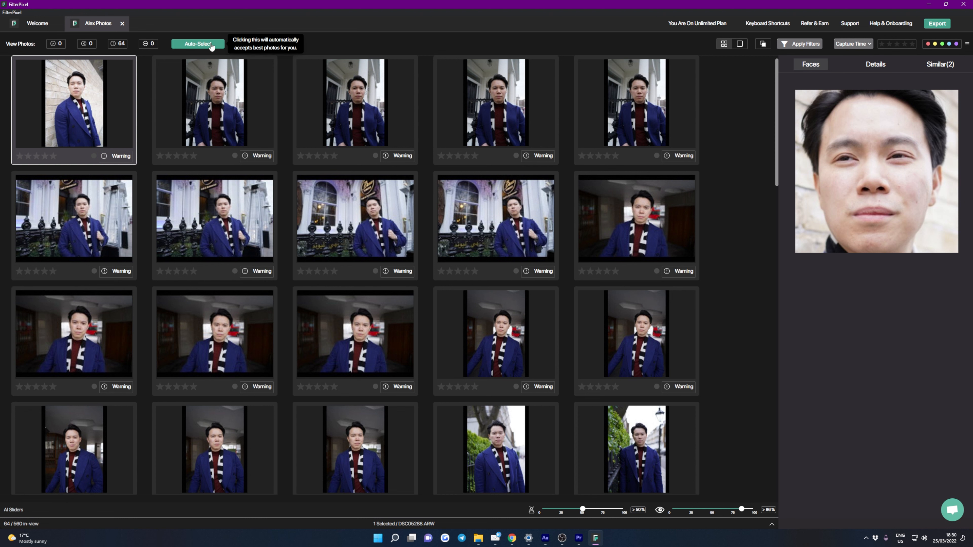
Auto-Select the best shots, accepting 126 photos, and bring up the Export options.
click(197, 43)
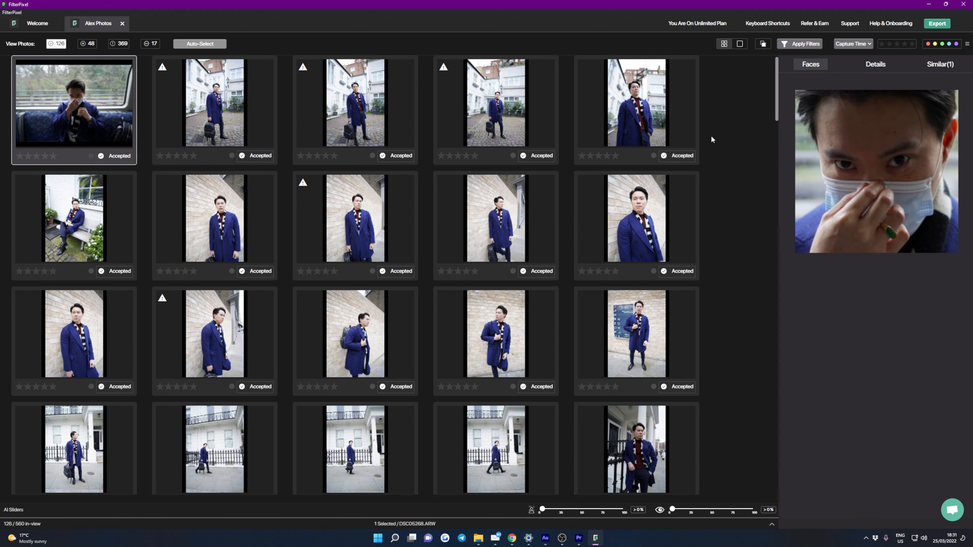
click(936, 23)
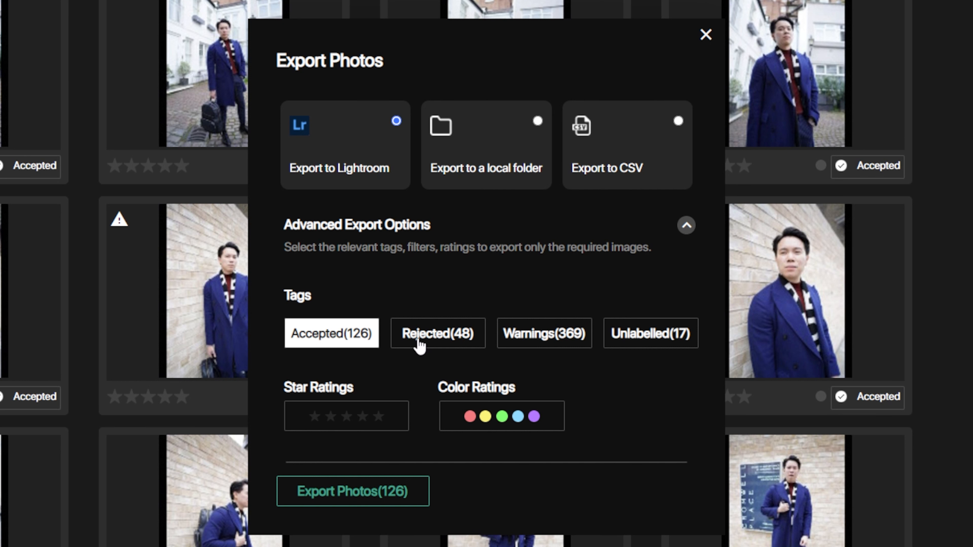
mouse_move(327, 347)
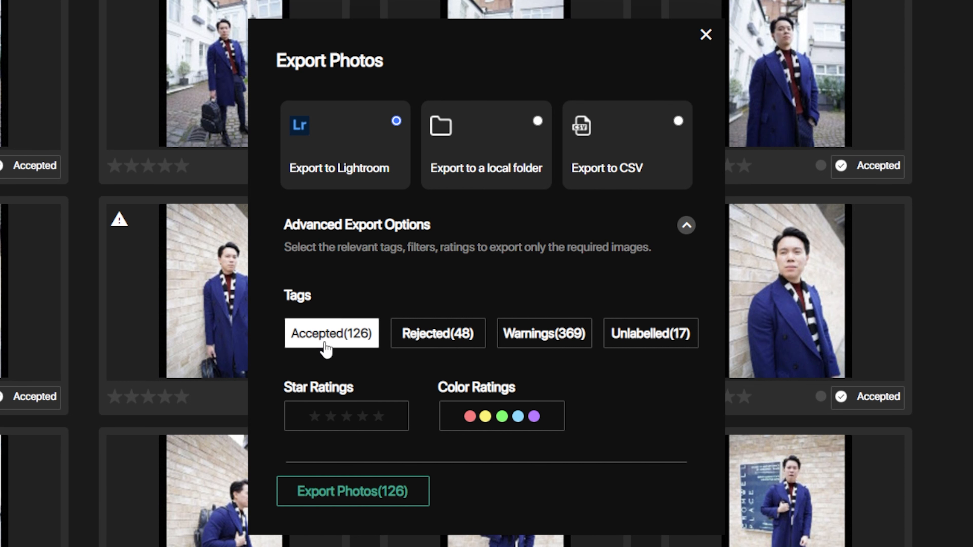
Limit the Lightroom export to the 126 Accepted photos.
click(437, 334)
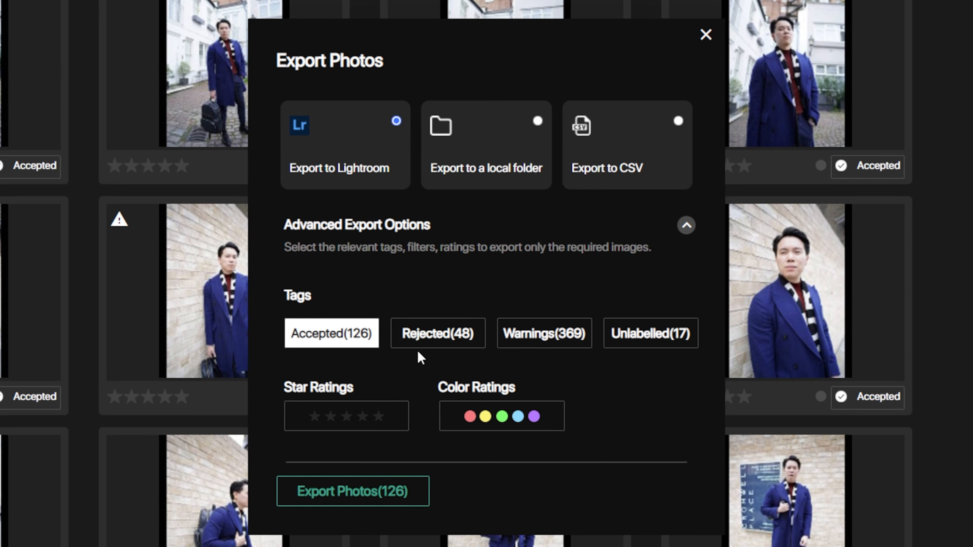
mouse_move(310, 428)
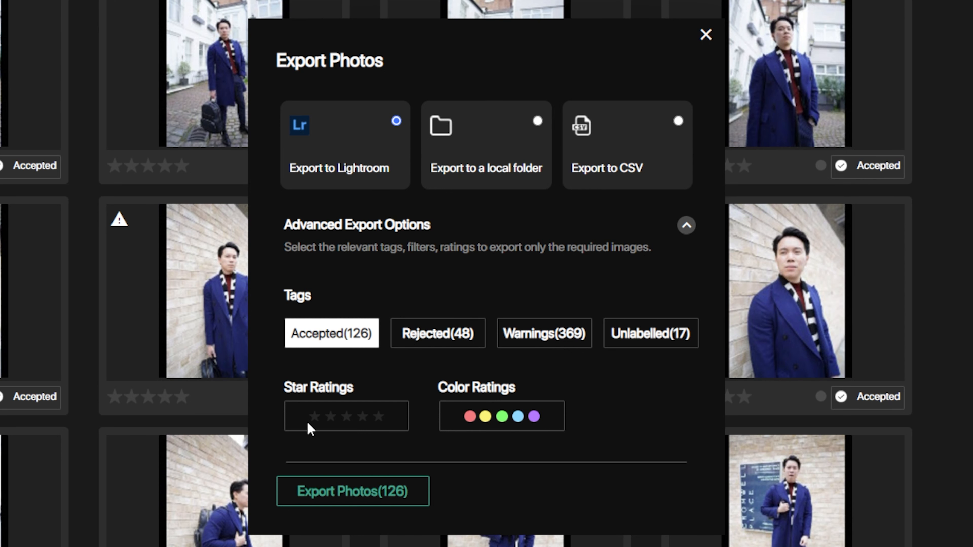